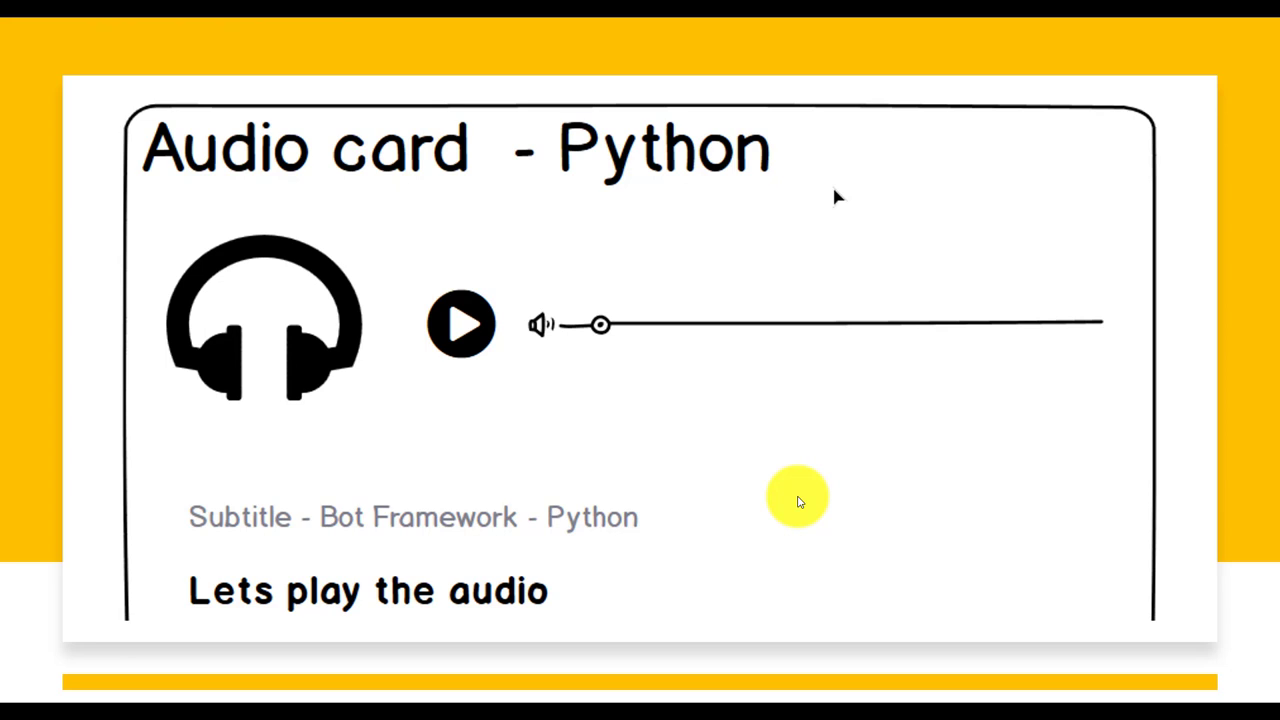
mouse_move(789, 499)
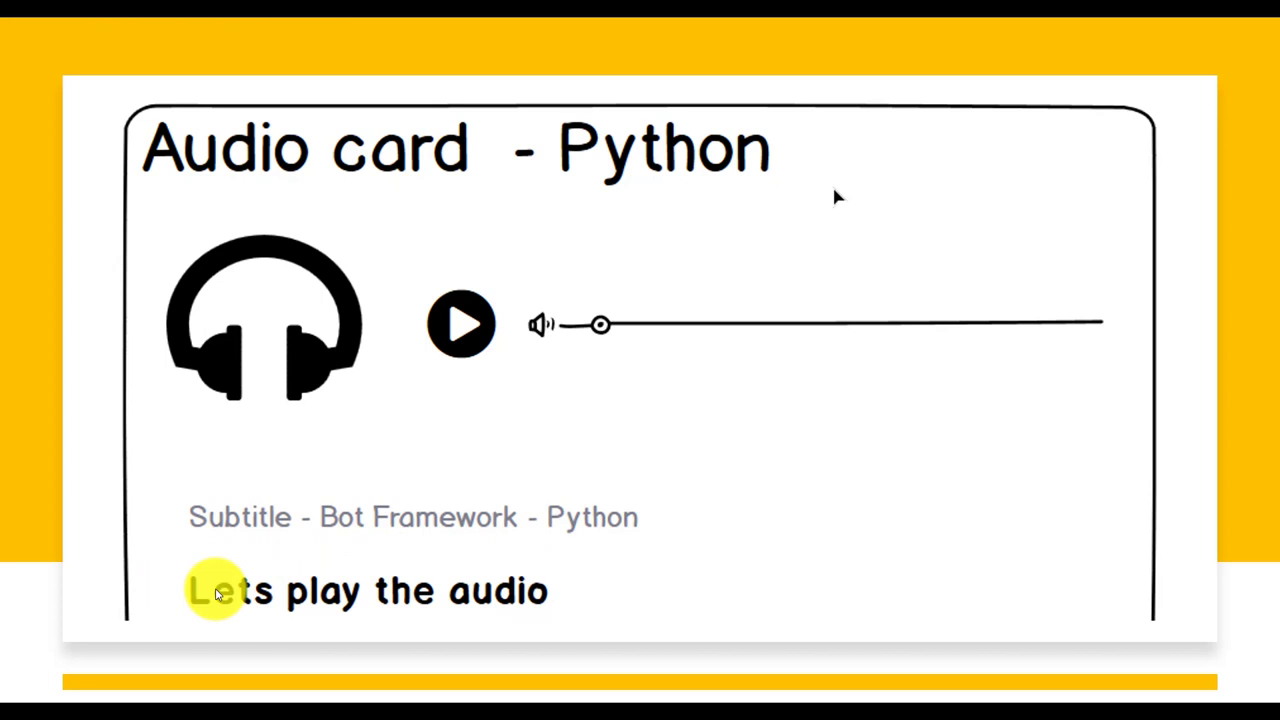
mouse_move(338, 242)
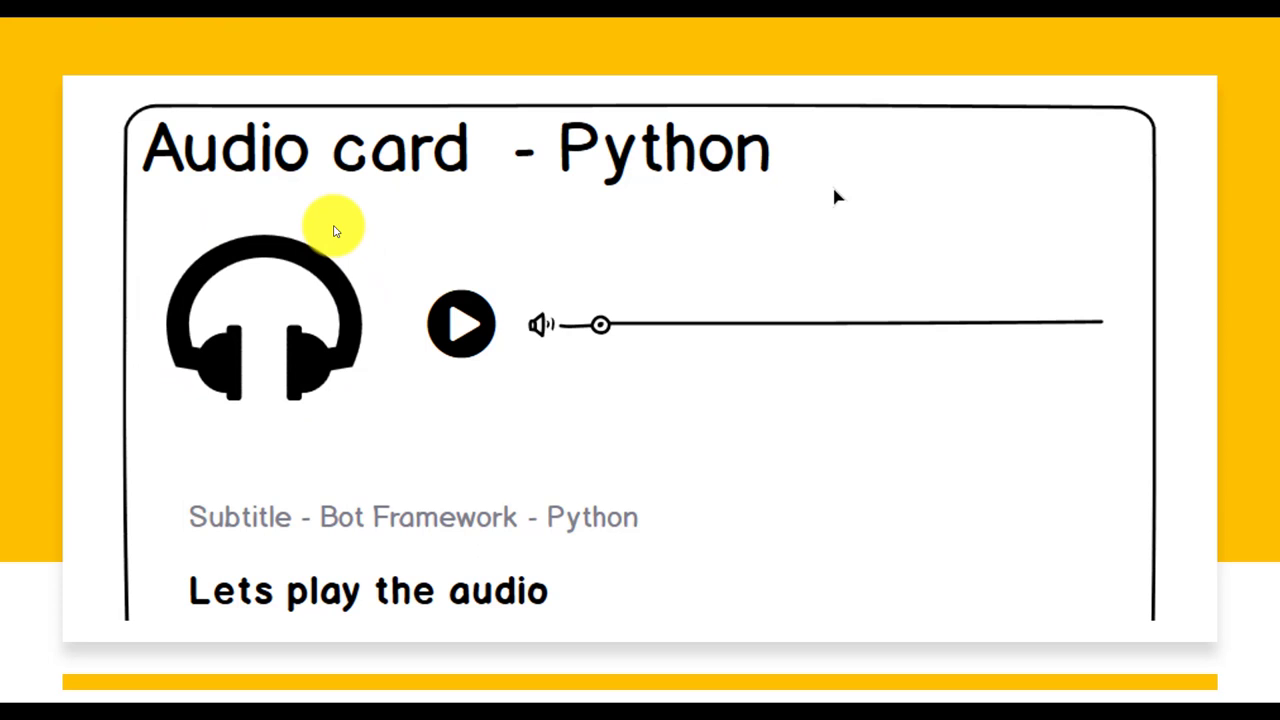
mouse_move(547, 343)
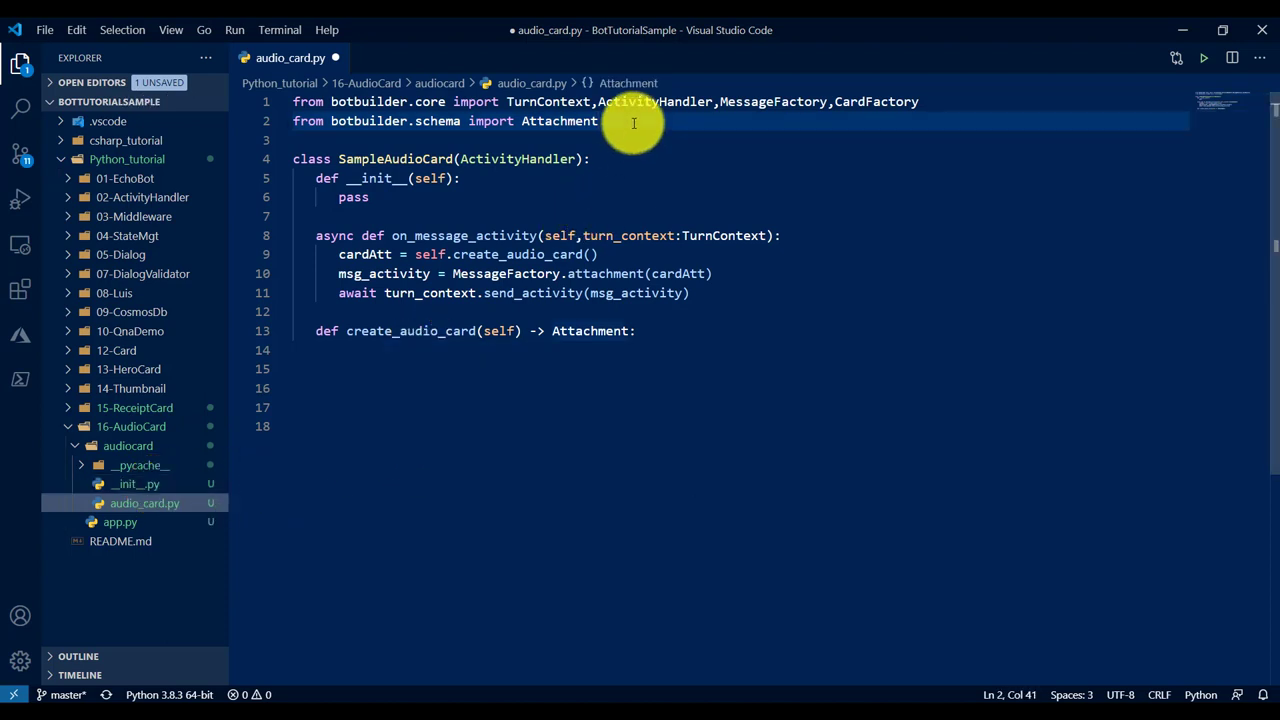
Step: Import AudioCard and MediaUrl, then set card = AudioCard() with media [MediaUrl(url="")]
type(",AUdioCard")
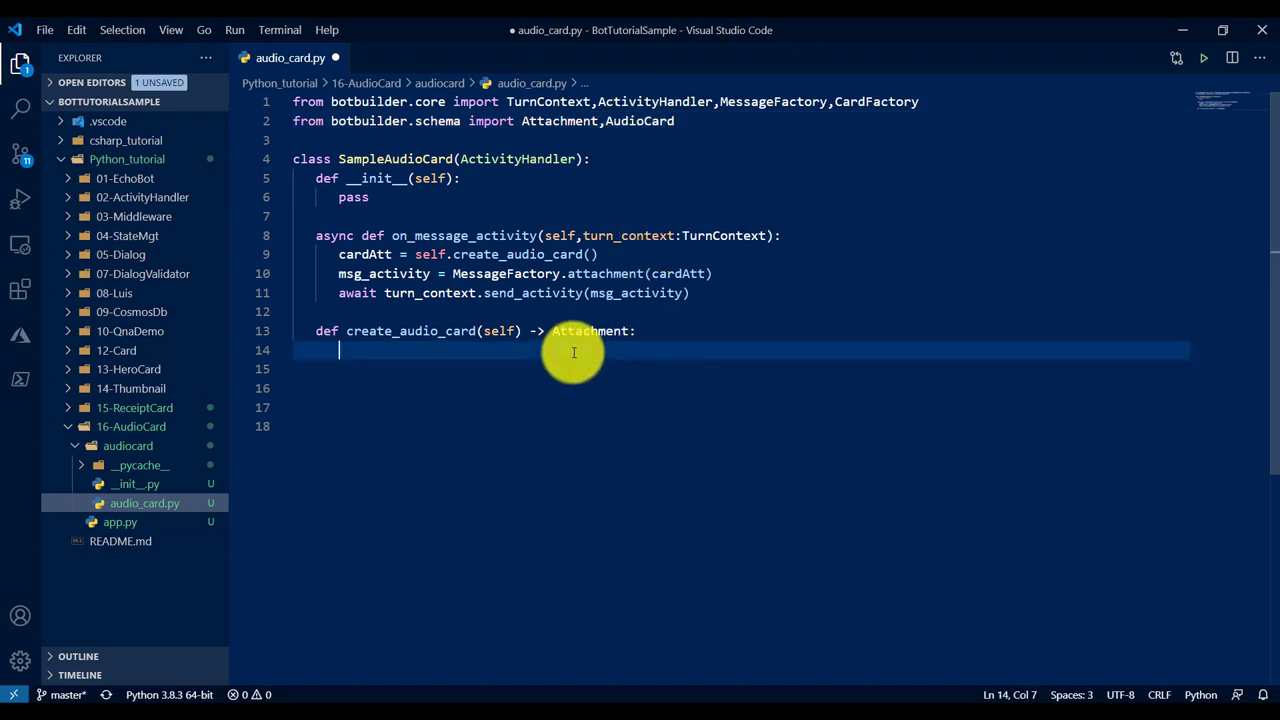
type("card = AudioCard(")
left_click(741, 369)
type("card.")
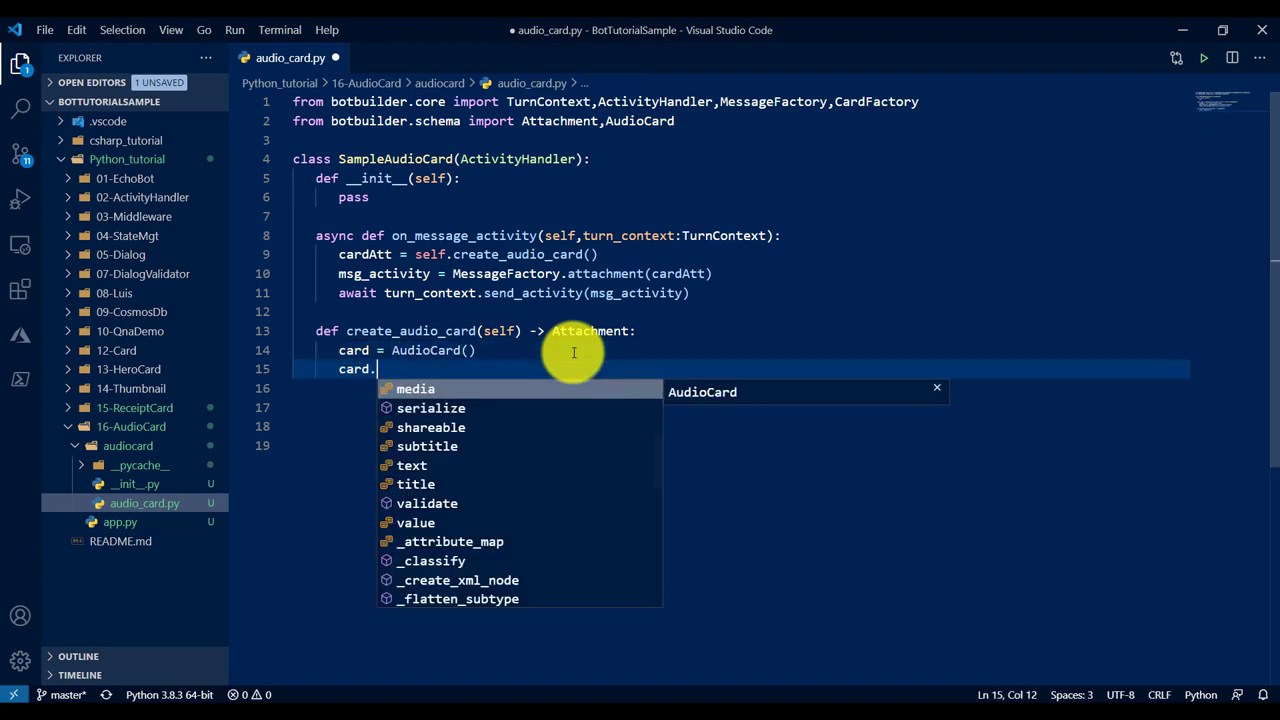
type("media =")
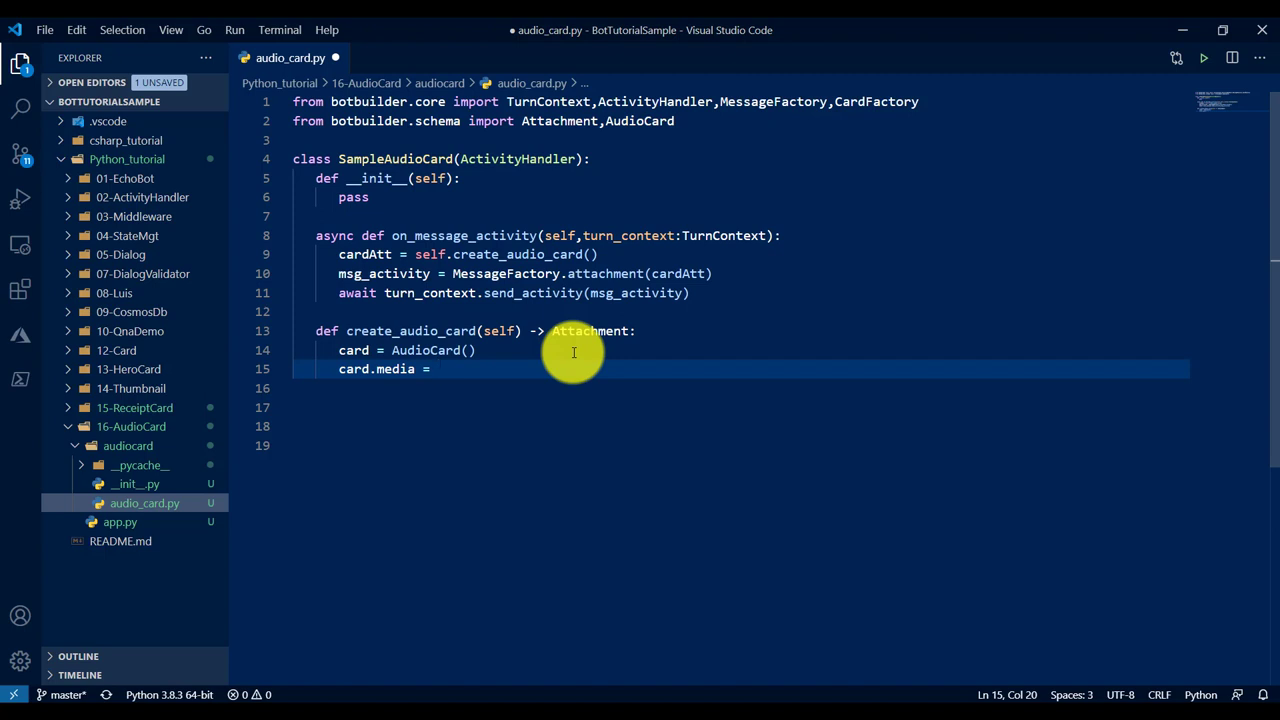
left_click(437, 369)
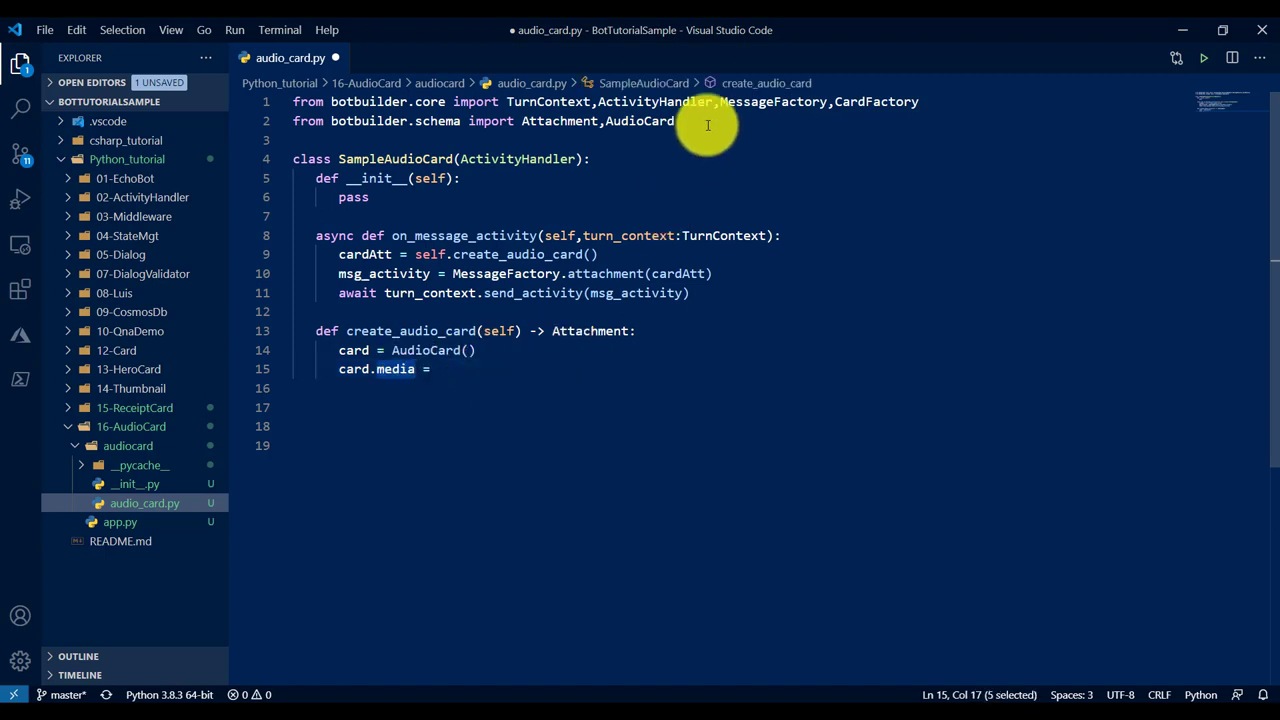
type(",Me")
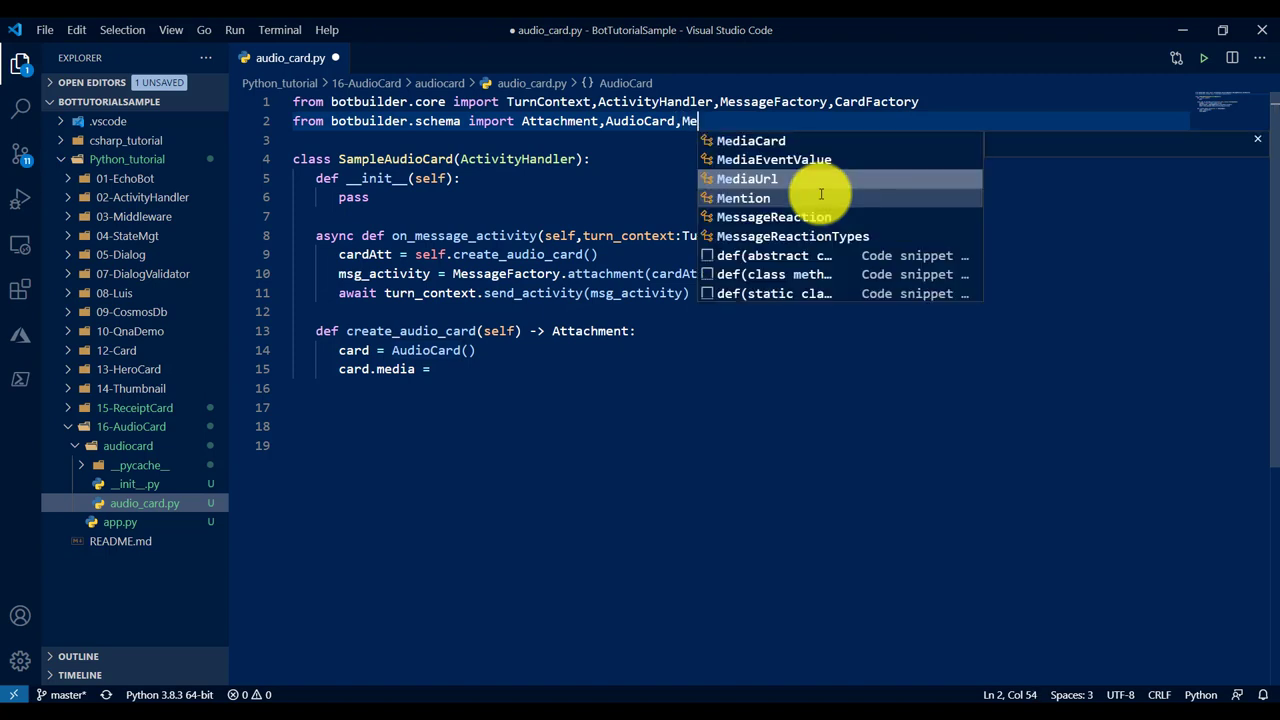
left_click(746, 178)
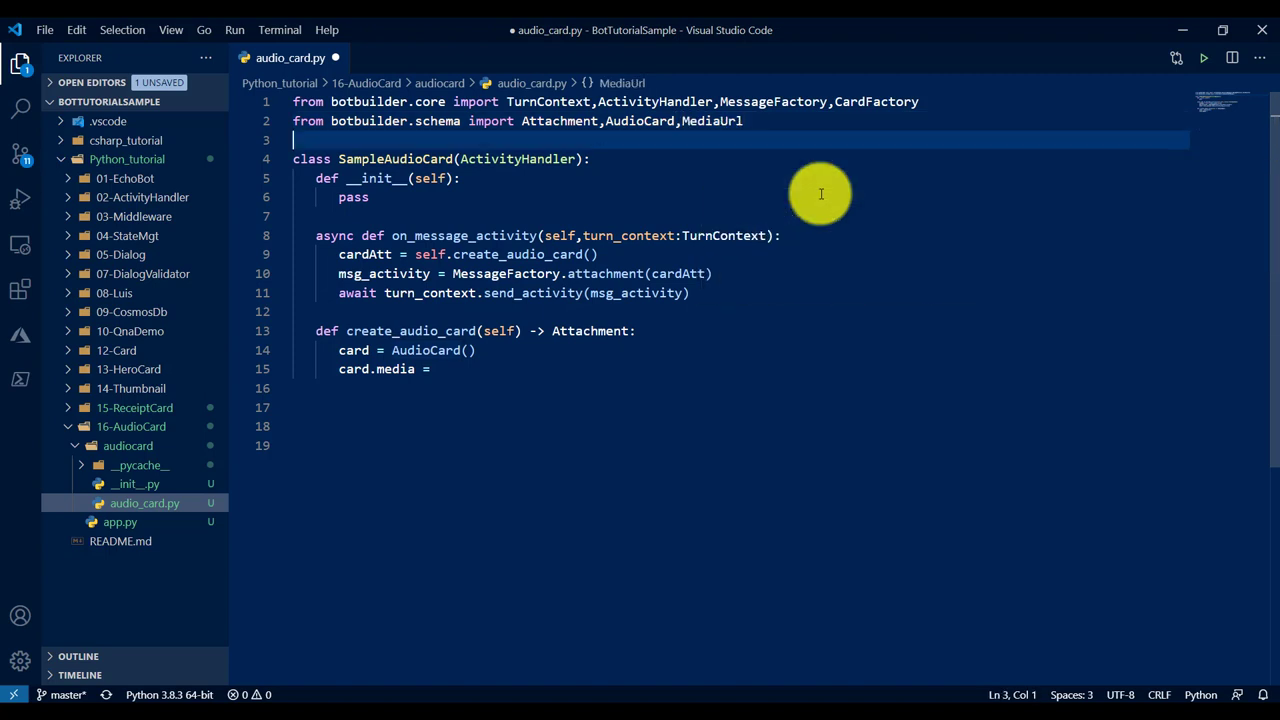
left_click(432, 368)
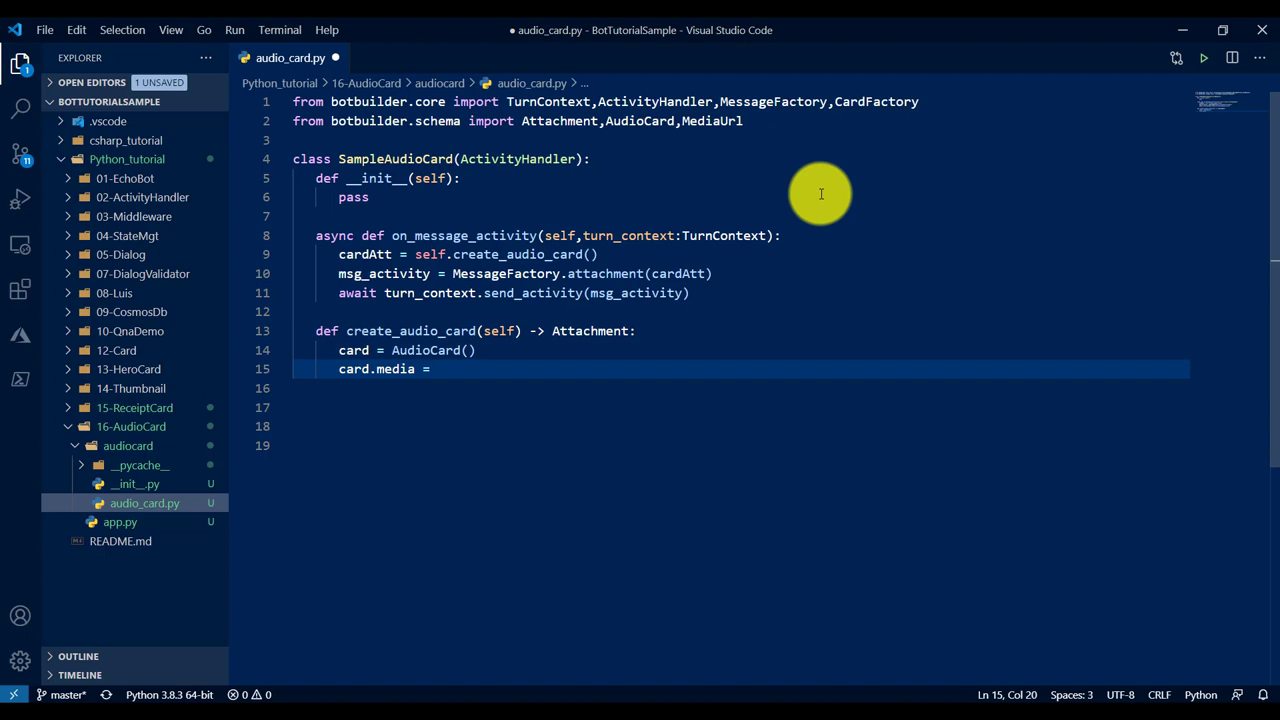
type("[MediaUrl(")
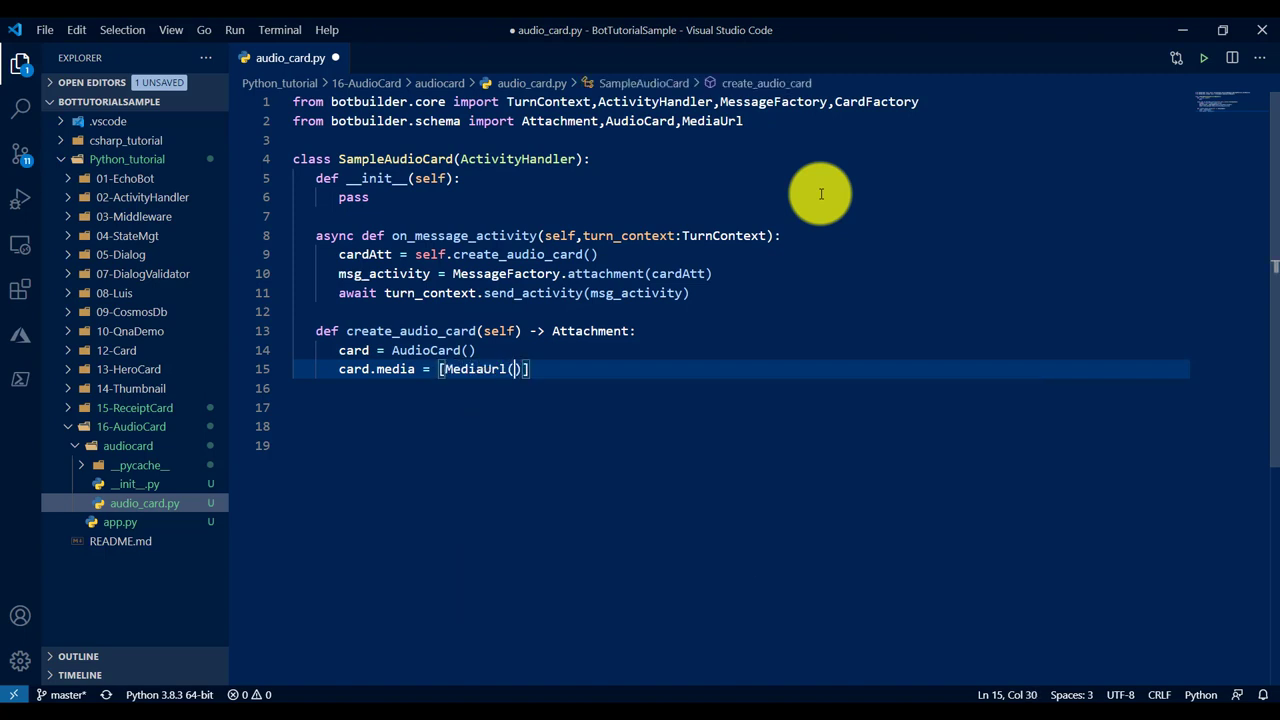
type("url=\"")
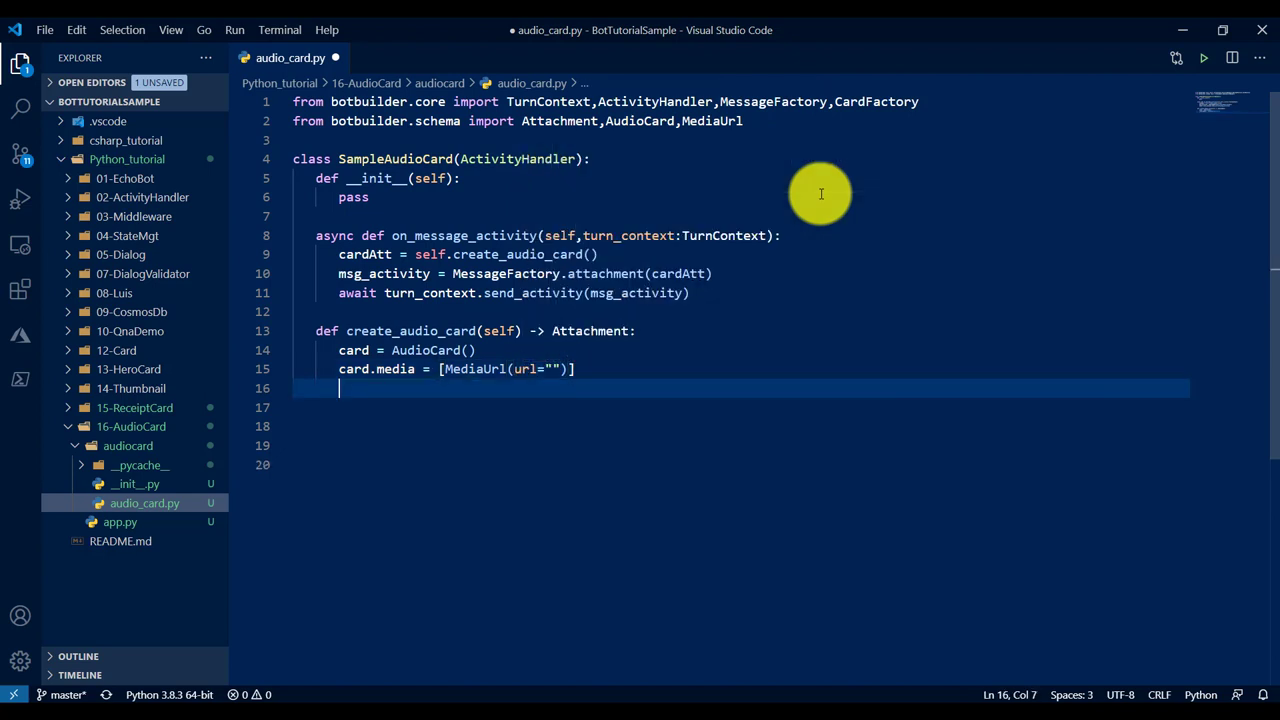
Step: Set card.subtitle to a Bot Framework Python description string
type("car")
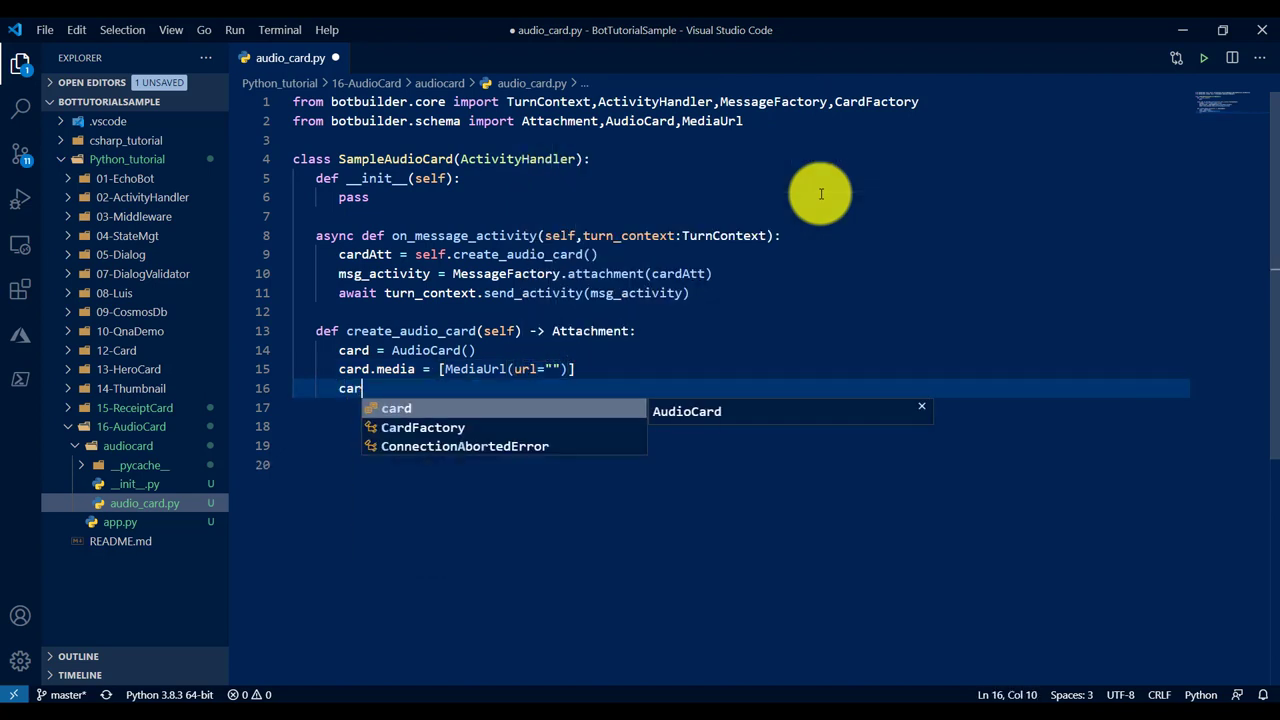
type("d.subtitle")
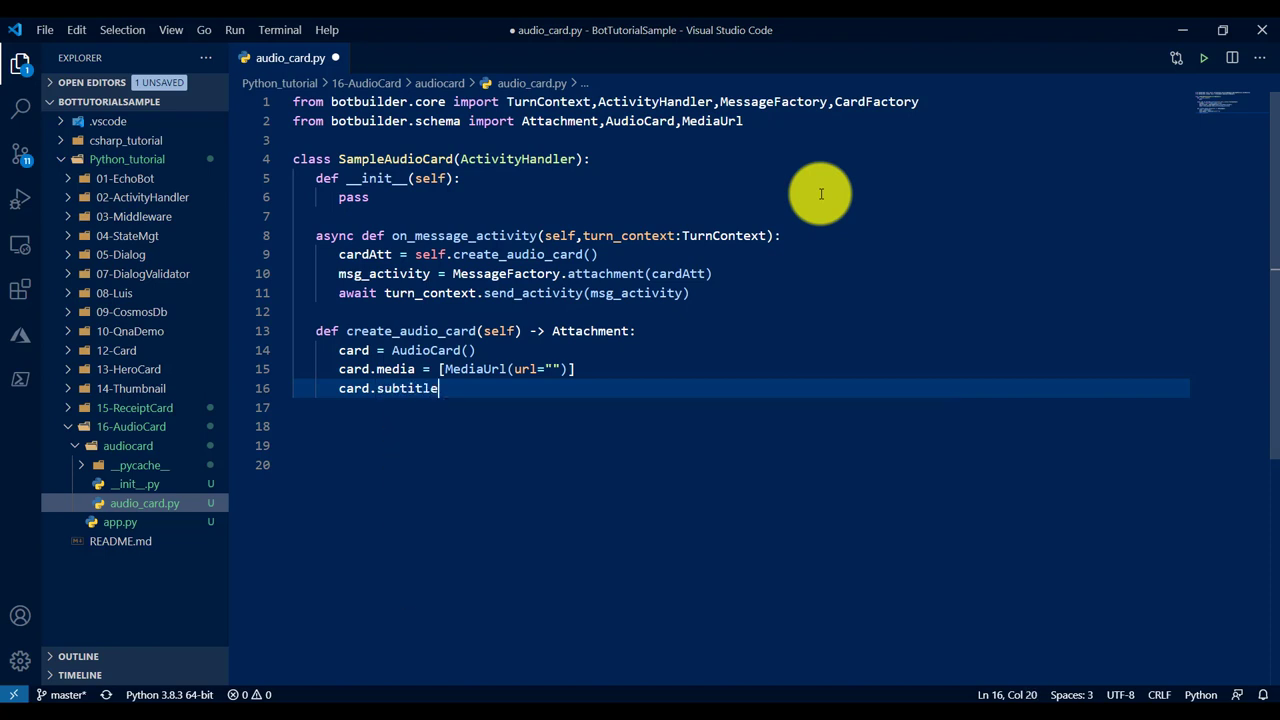
type("= \"\"")
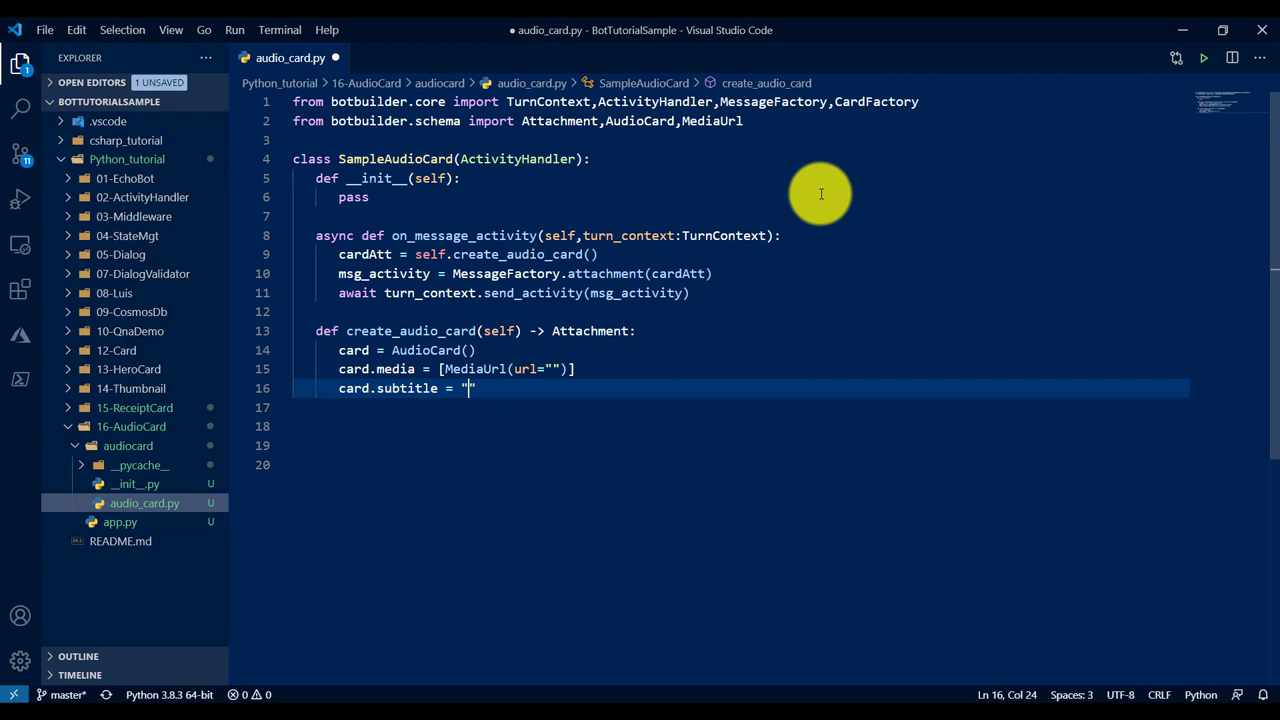
type("Bot F")
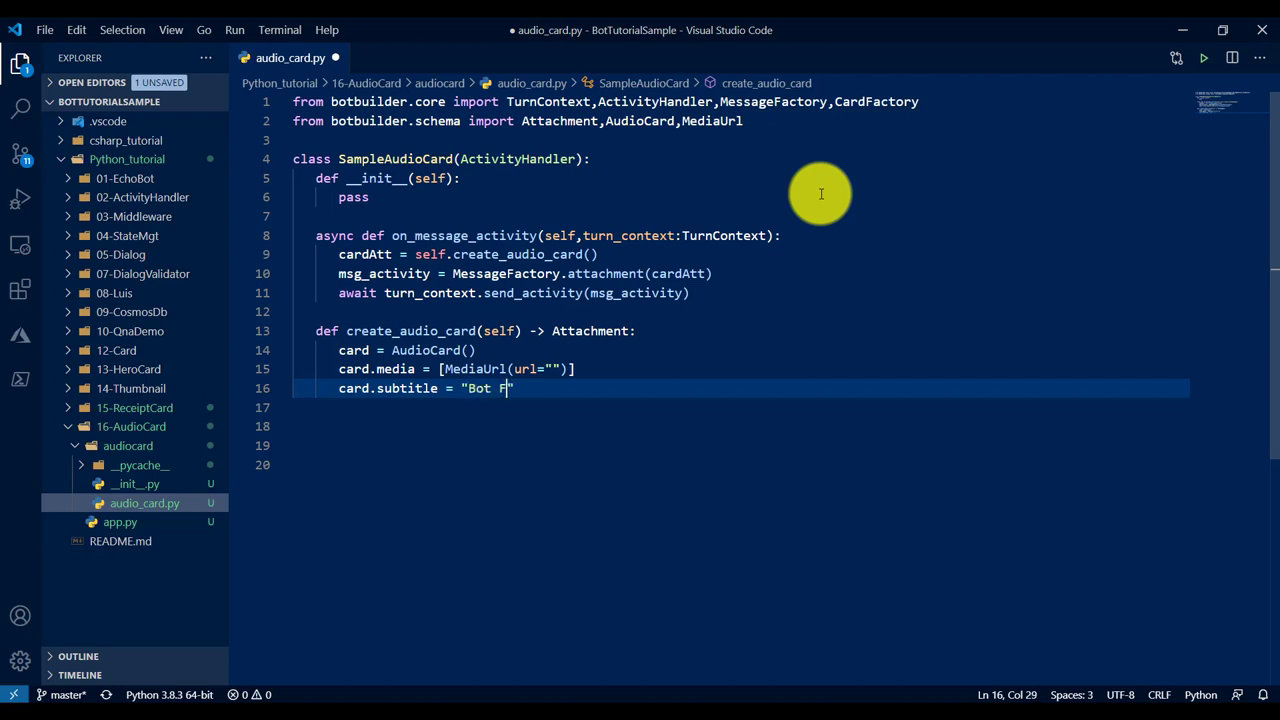
type("ramework Audio Card usin")
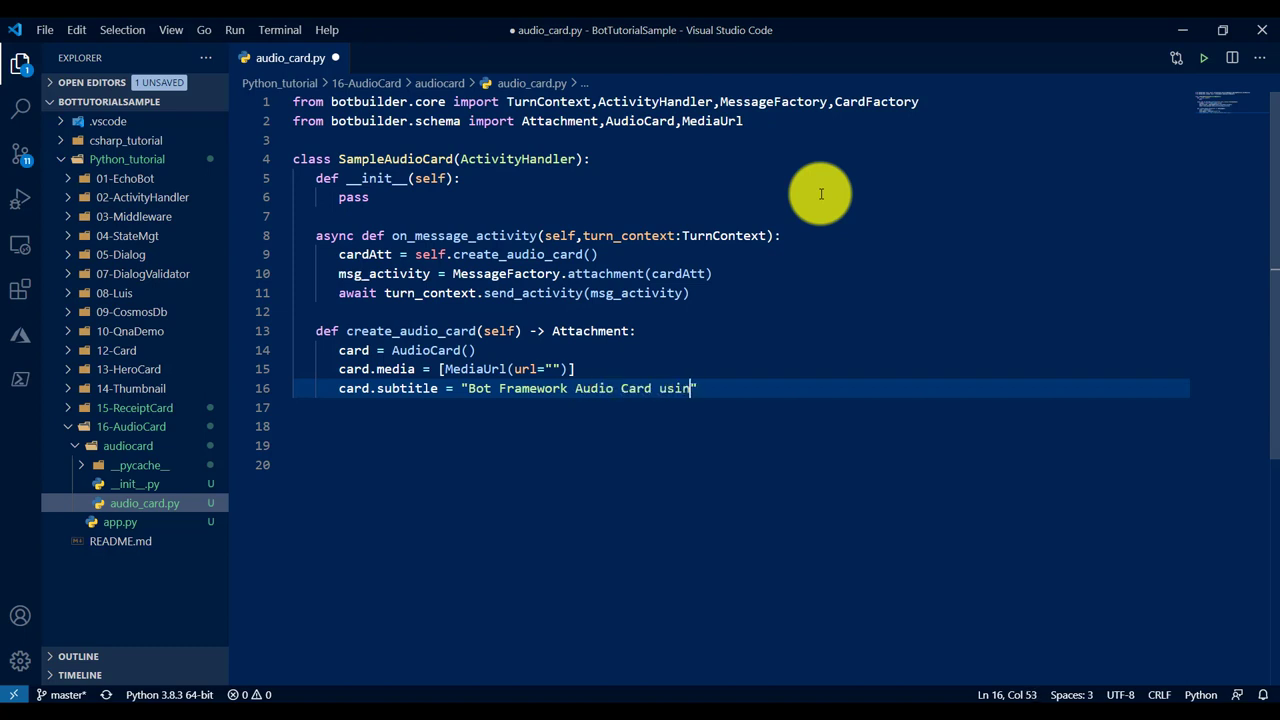
type("g python")
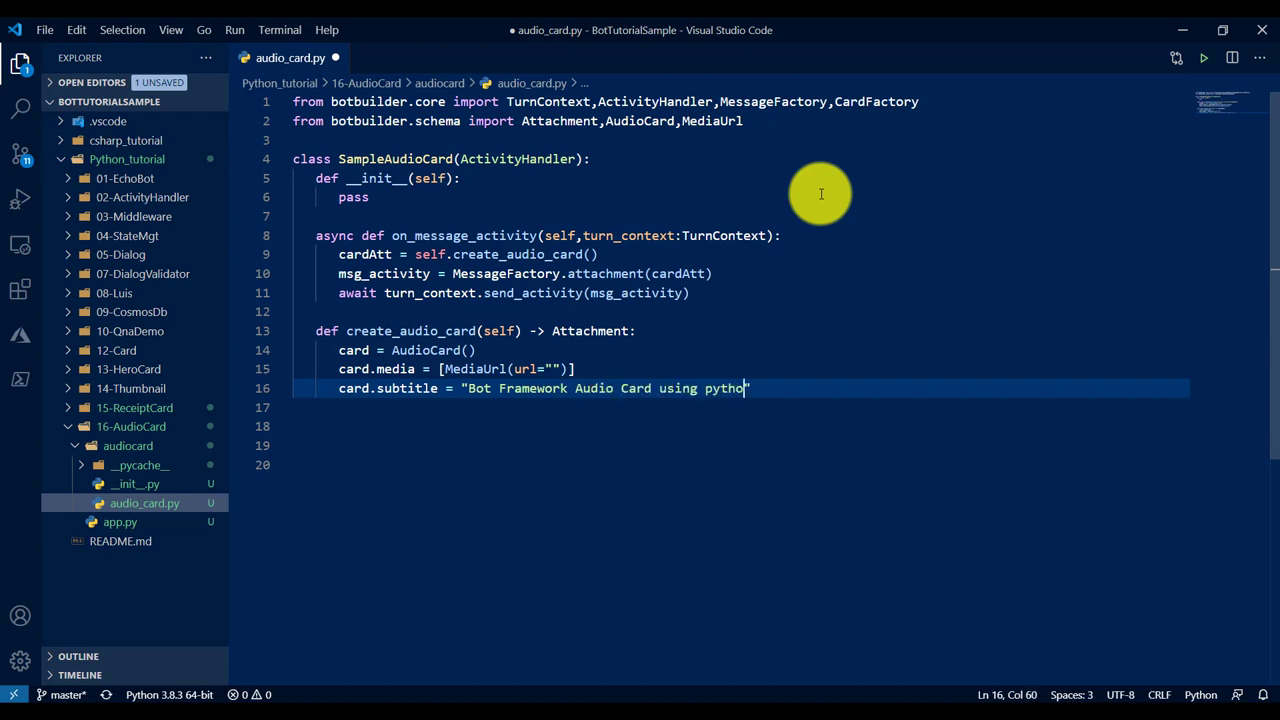
type("n")
left_click(741, 407)
type("card.title =")
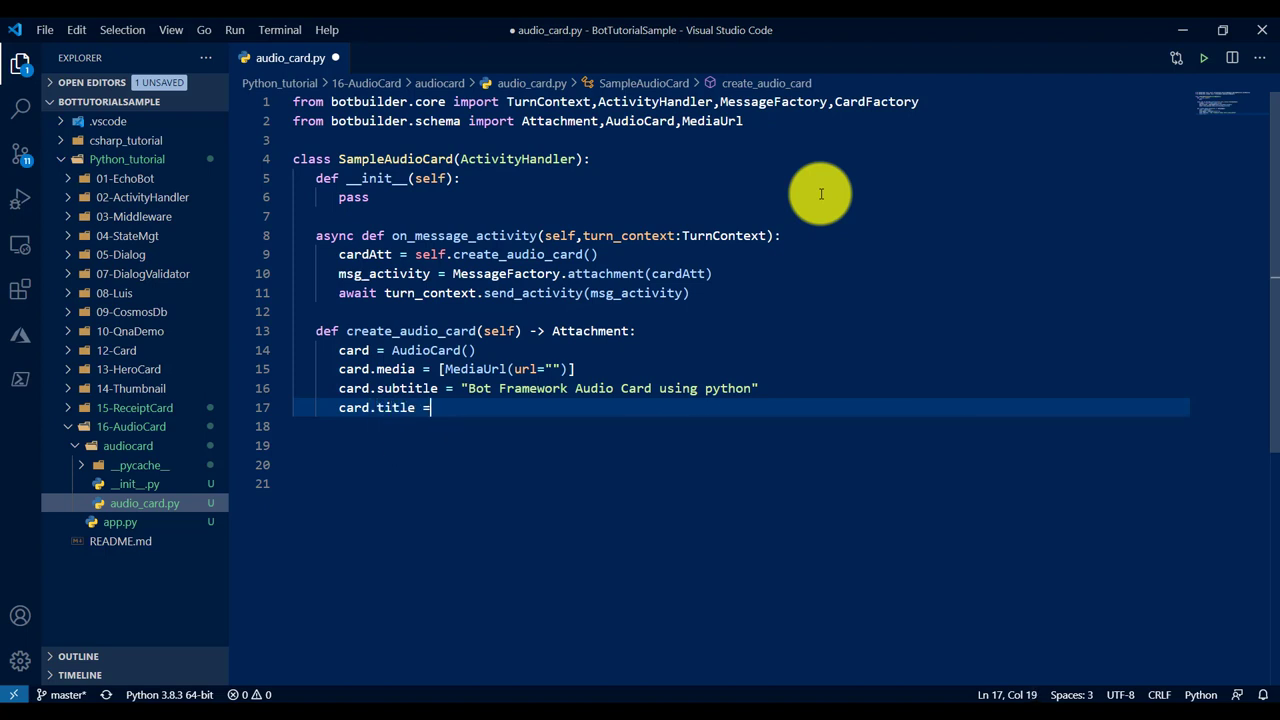
Step: Set the title to 'Lets play an audio' and return CardFactory.audio_card(card)
type("\"Lets\"")
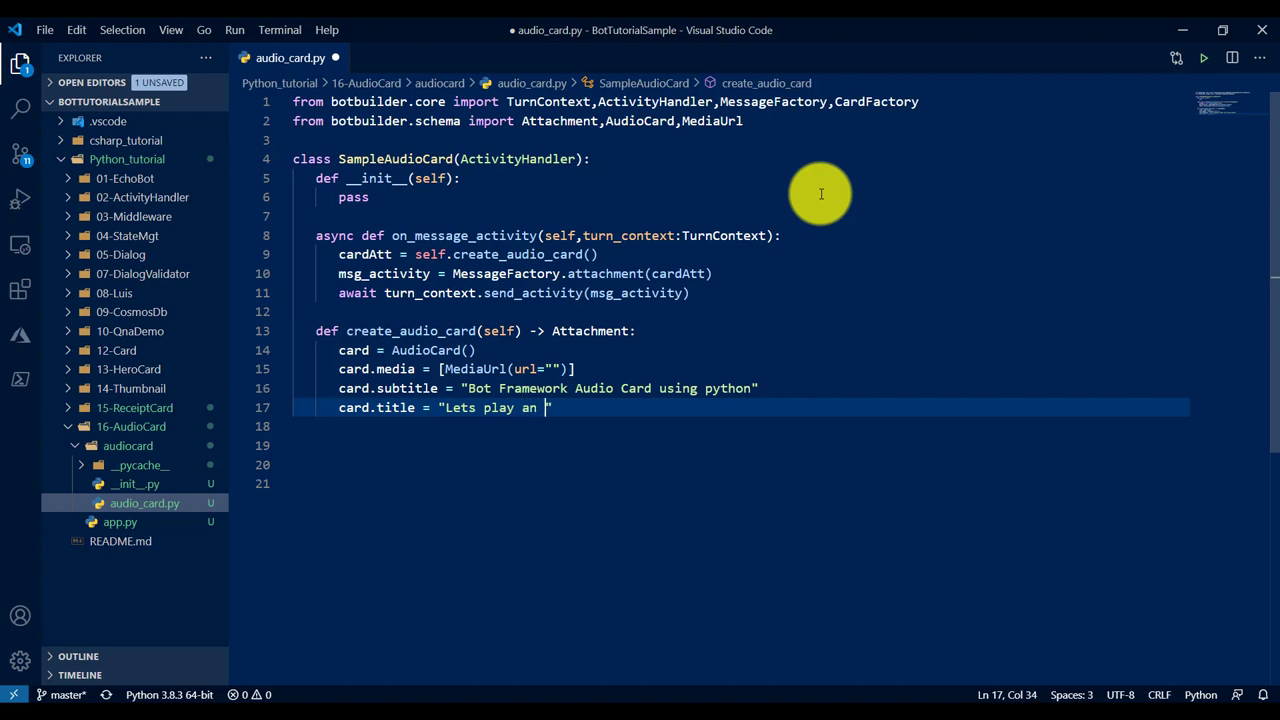
type("audio")
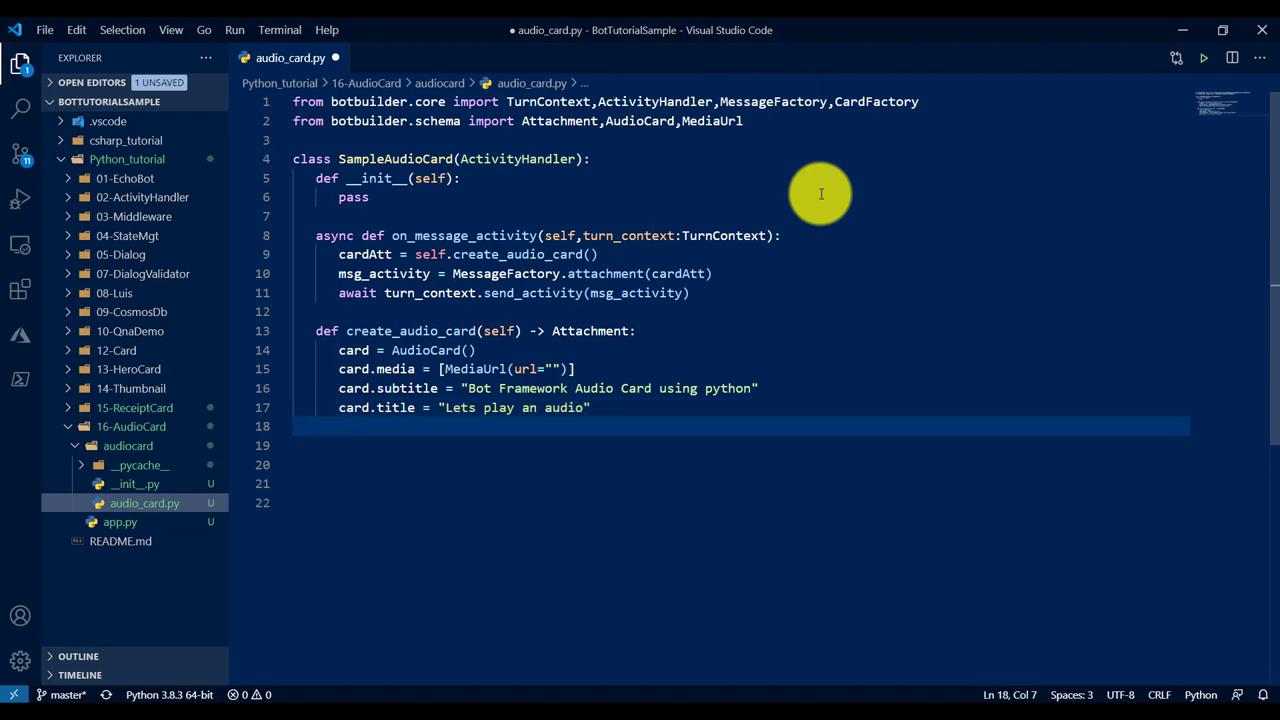
type("return card.")
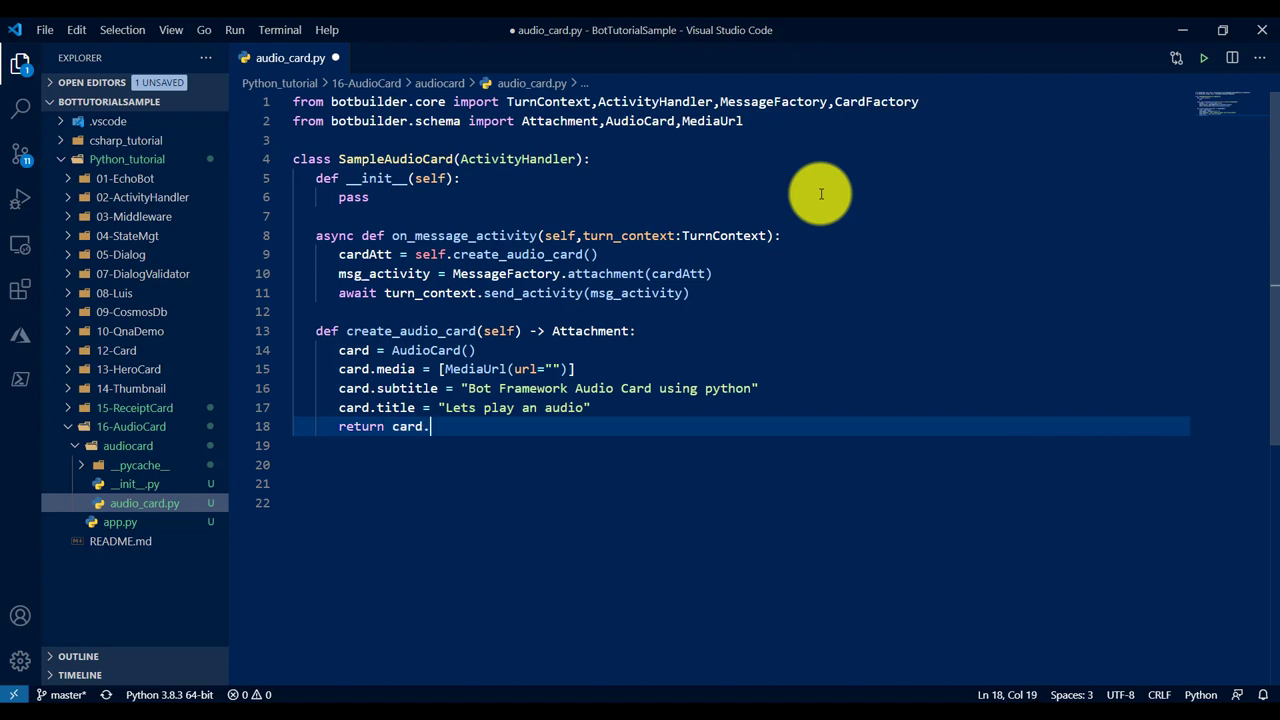
key("Backspace")
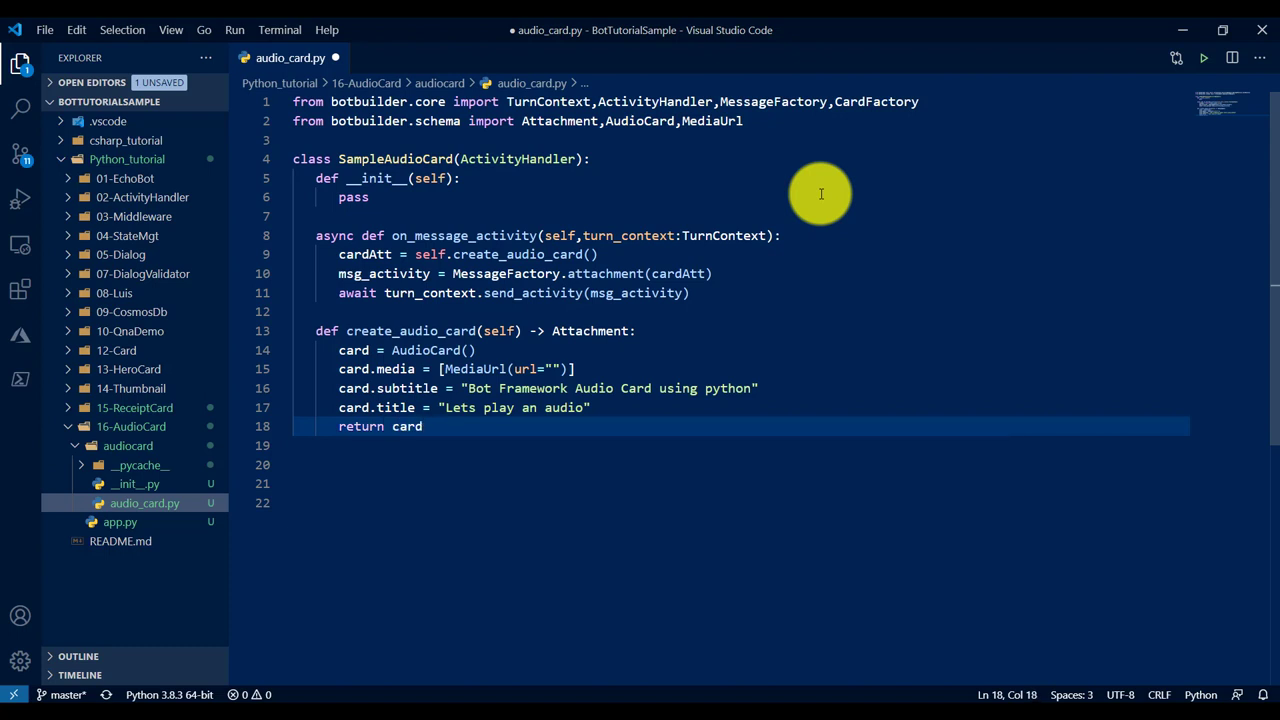
type("CardFactory.a")
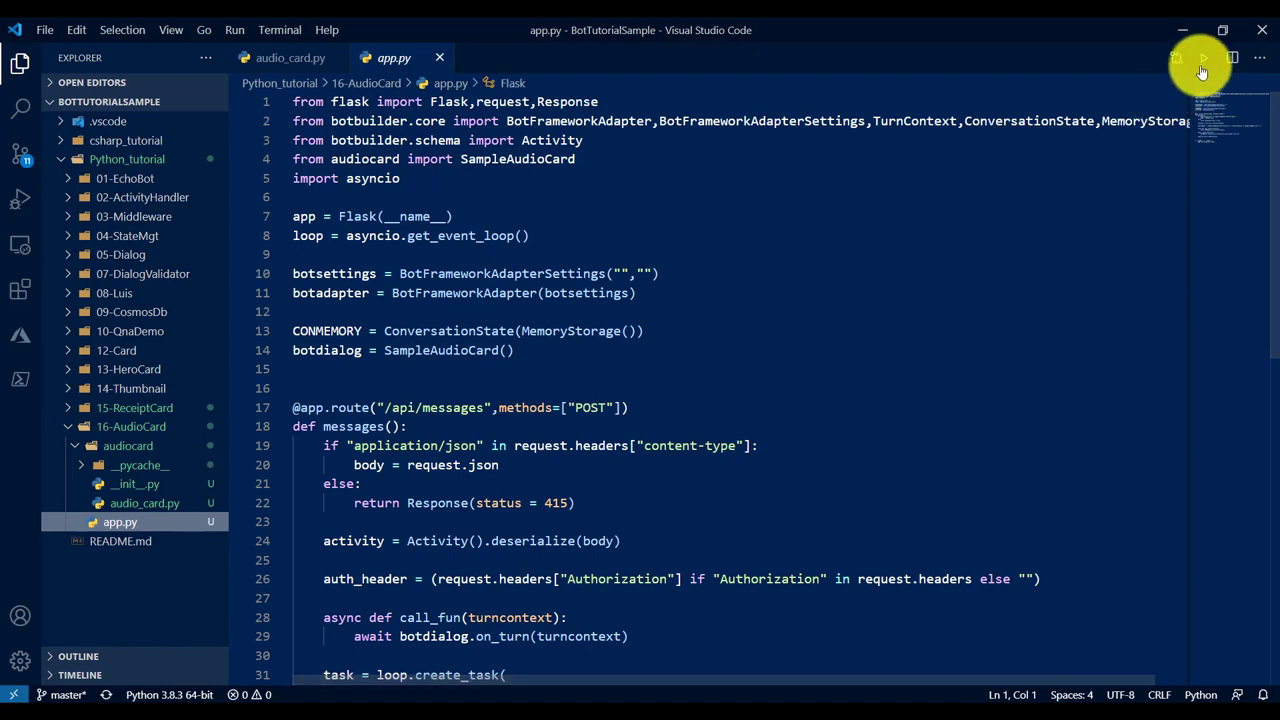
Step: Run app.py as a Python file to start the bot
left_click(1202, 57)
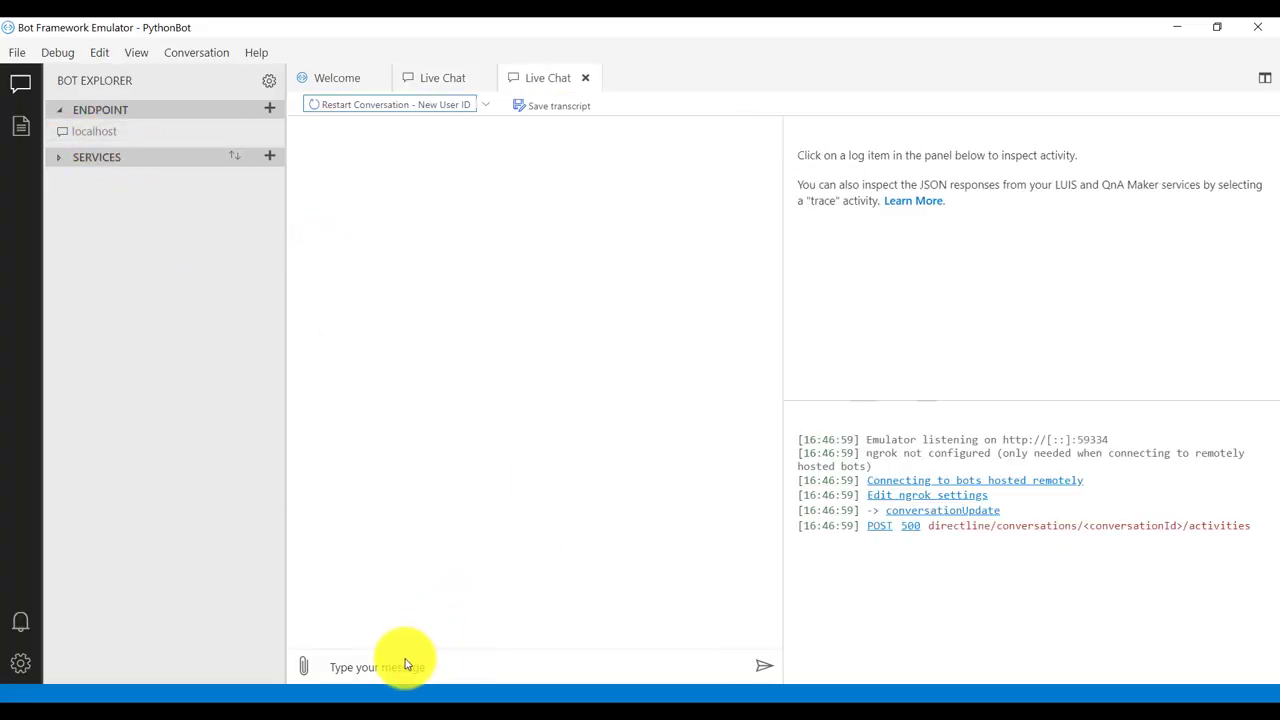
Step: Send 'hi' to the bot, inspect the audio card's JSON, and play its audio
type("hi")
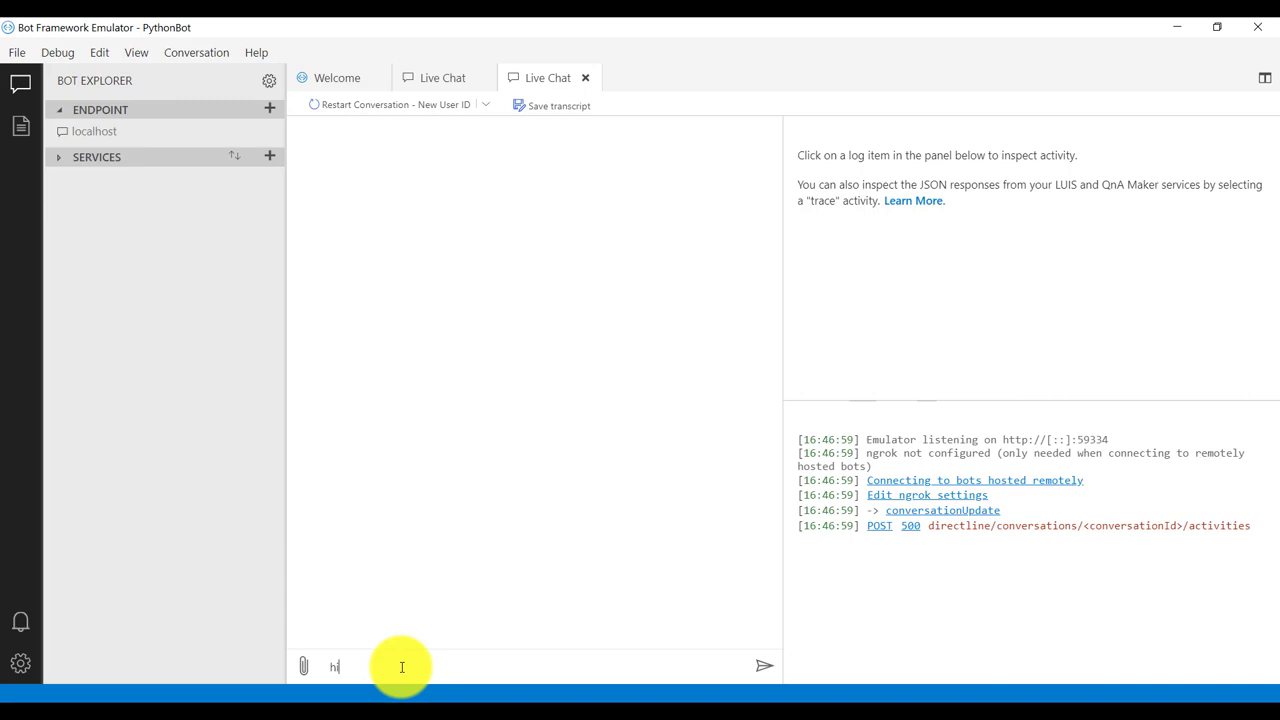
key("Enter")
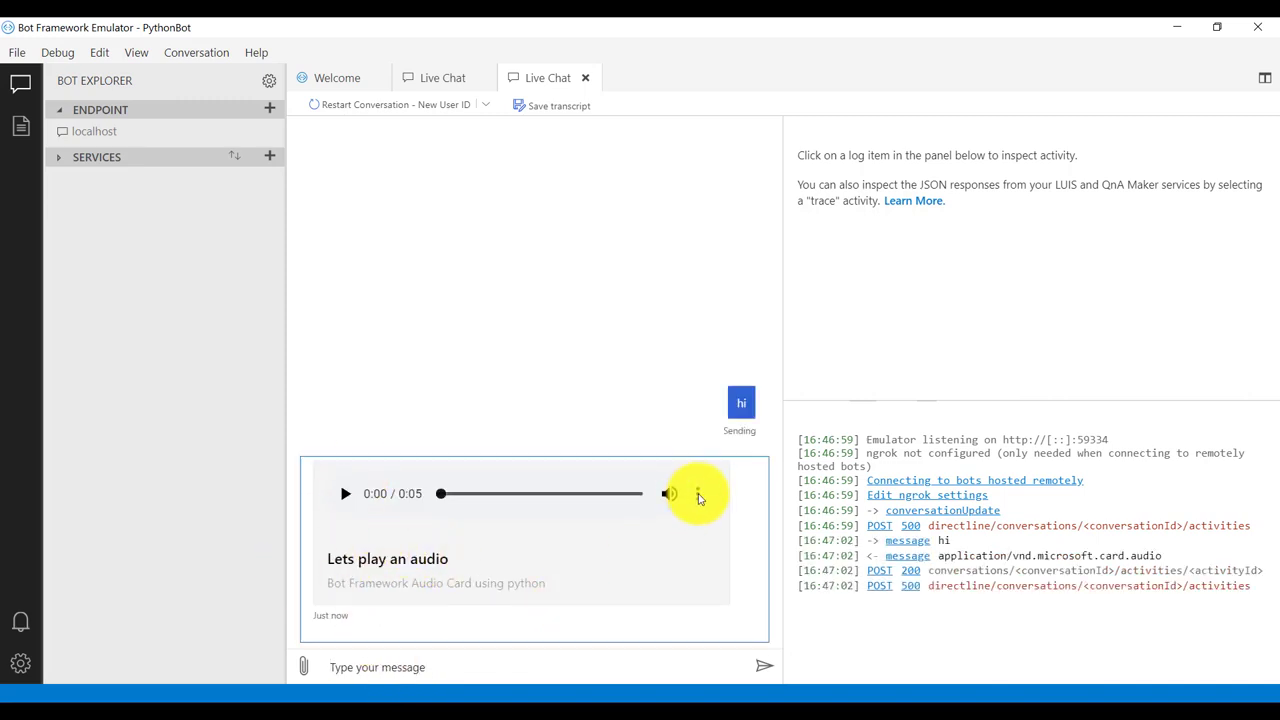
left_click(520, 570)
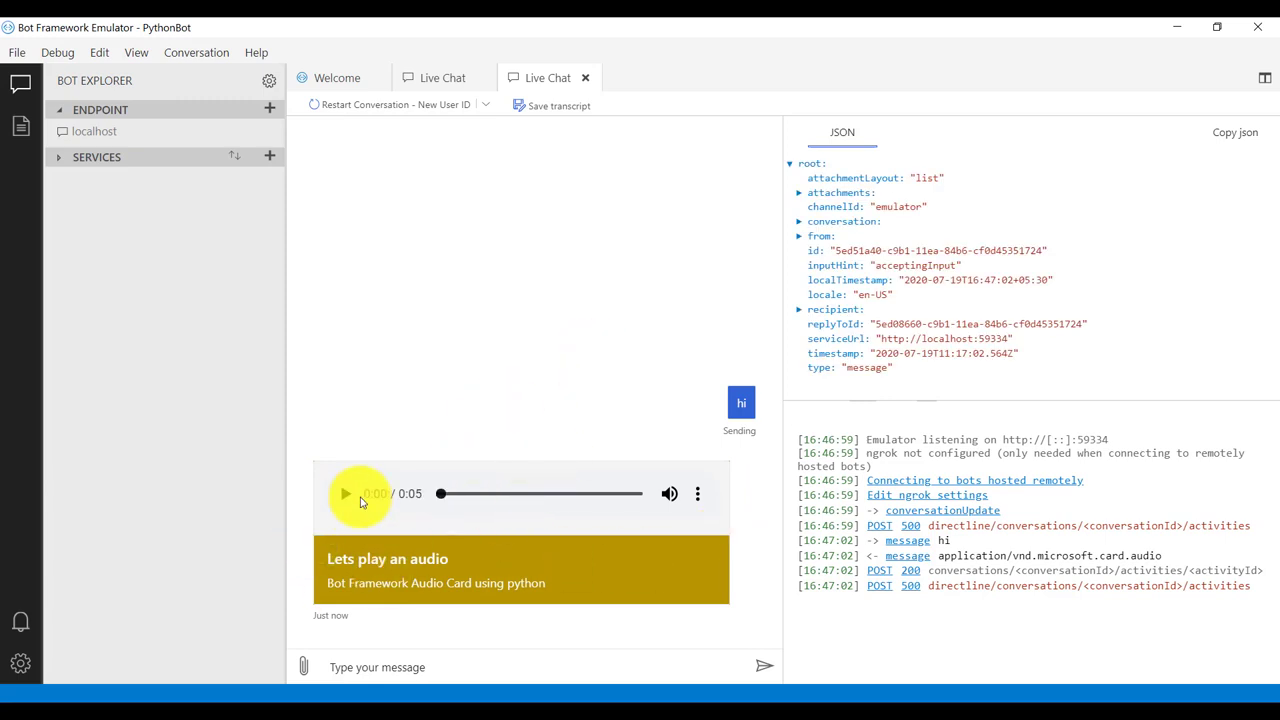
left_click(345, 494)
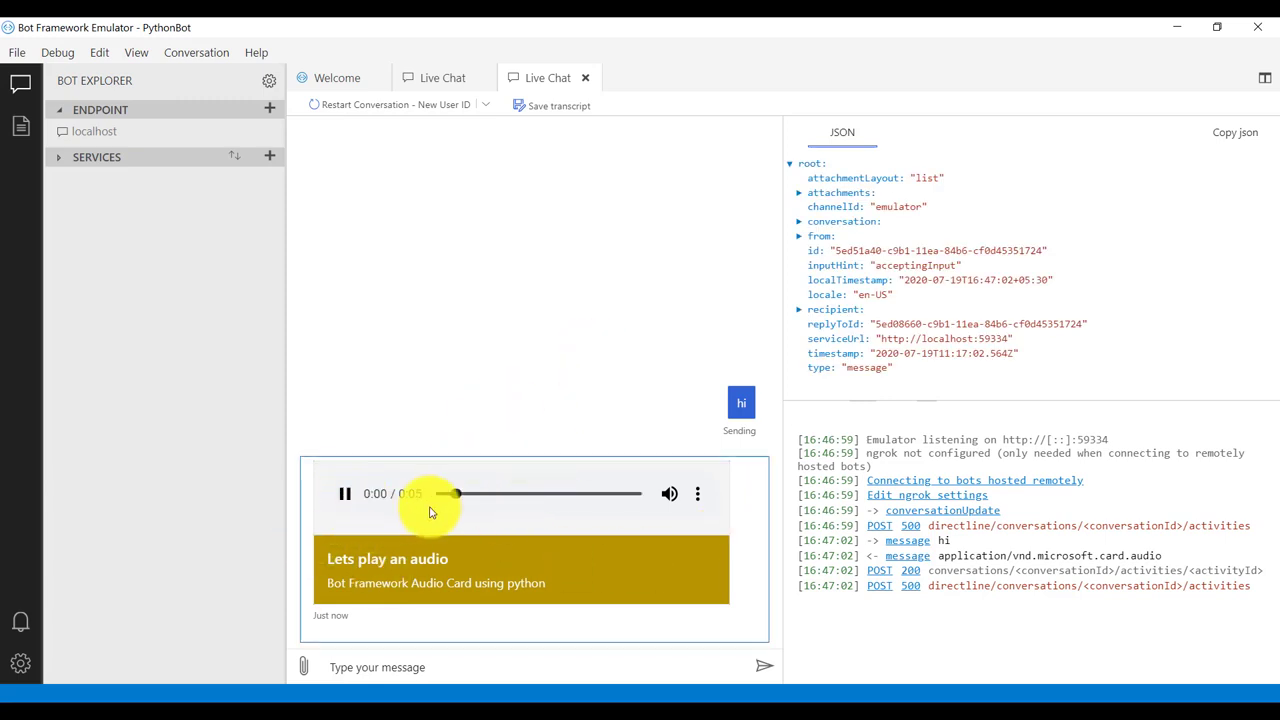
mouse_move(488, 506)
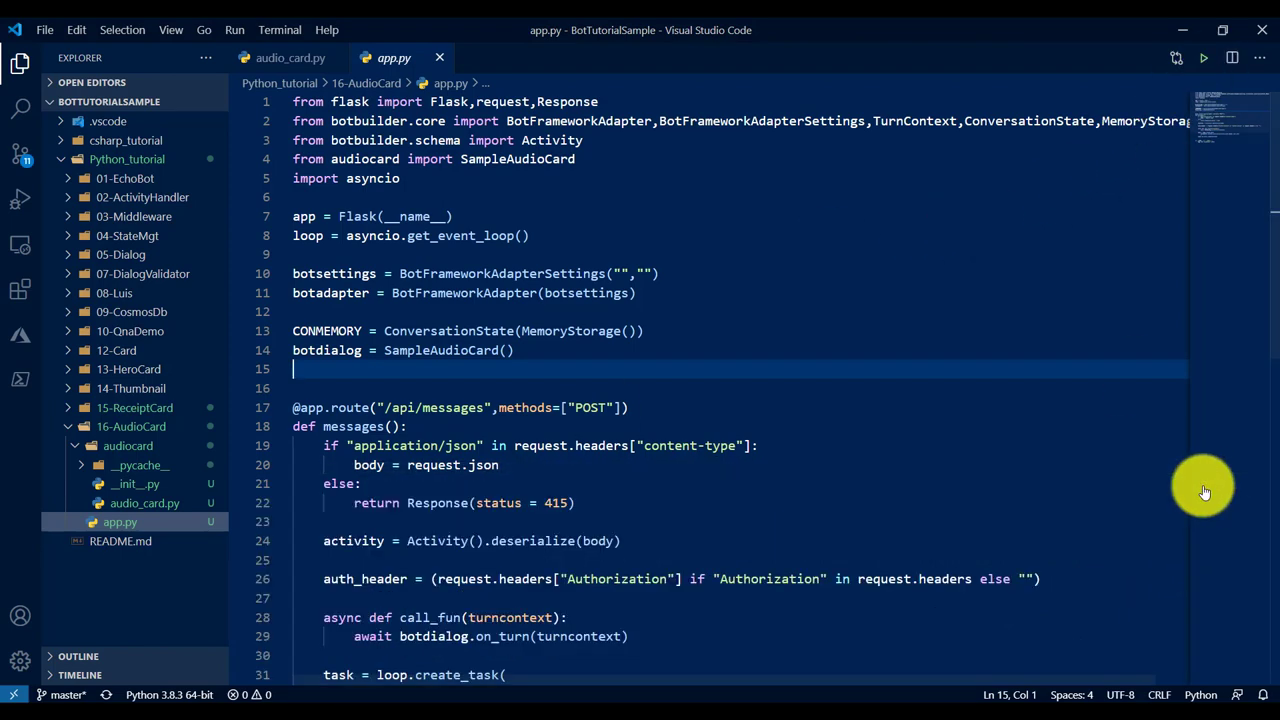
Step: Import ThumbnailUrl and set card.image to the pypi.org logo-small.6eef541e.svg URL
left_click(288, 57)
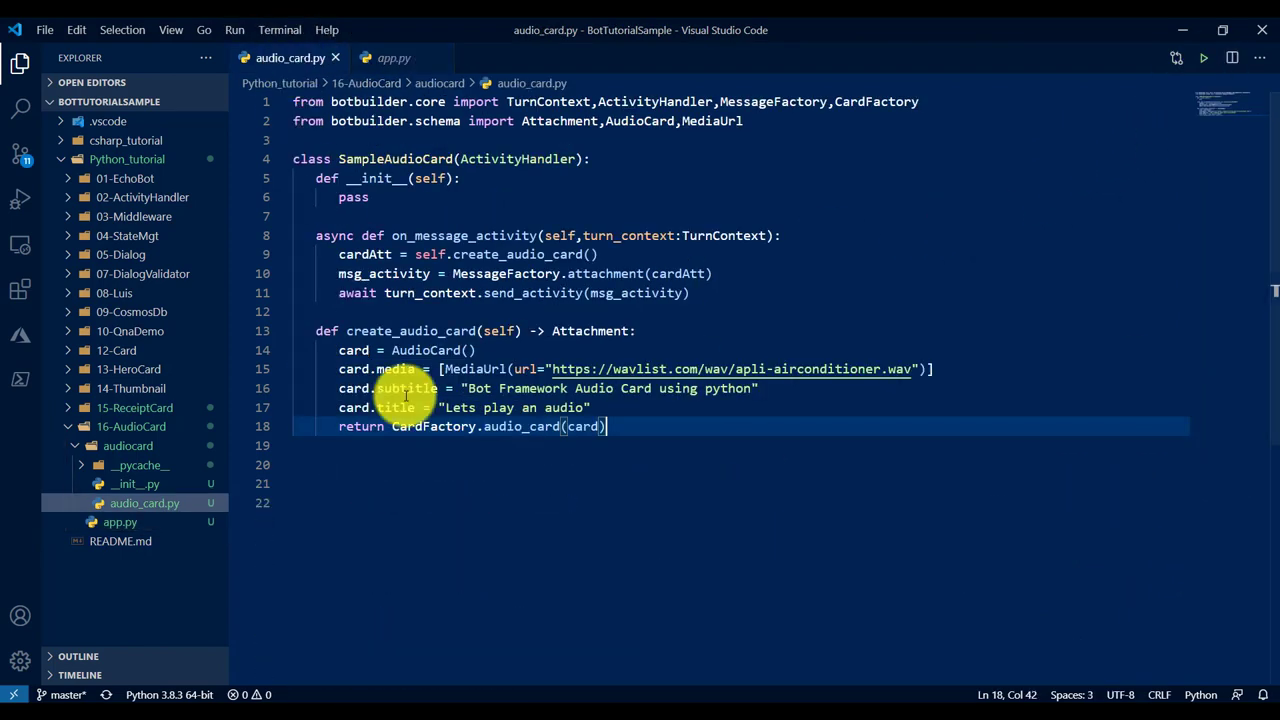
left_click(593, 407)
type("card.image =-")
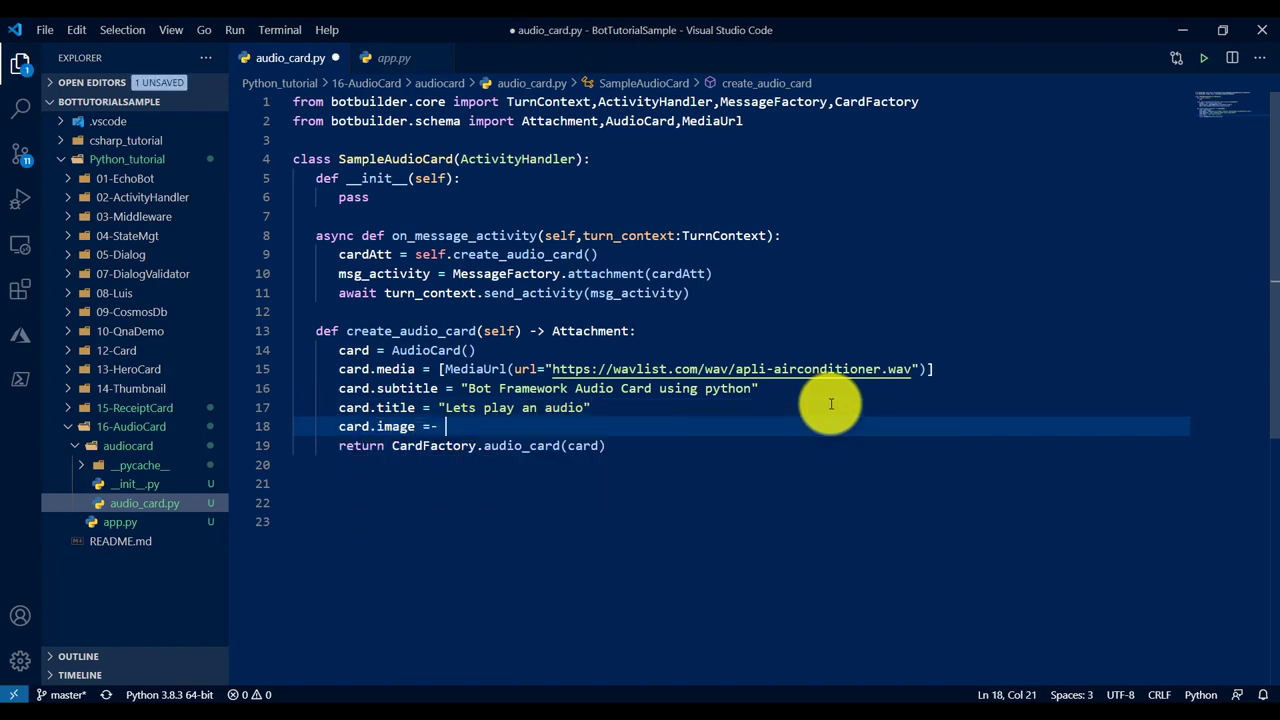
key("Backspace")
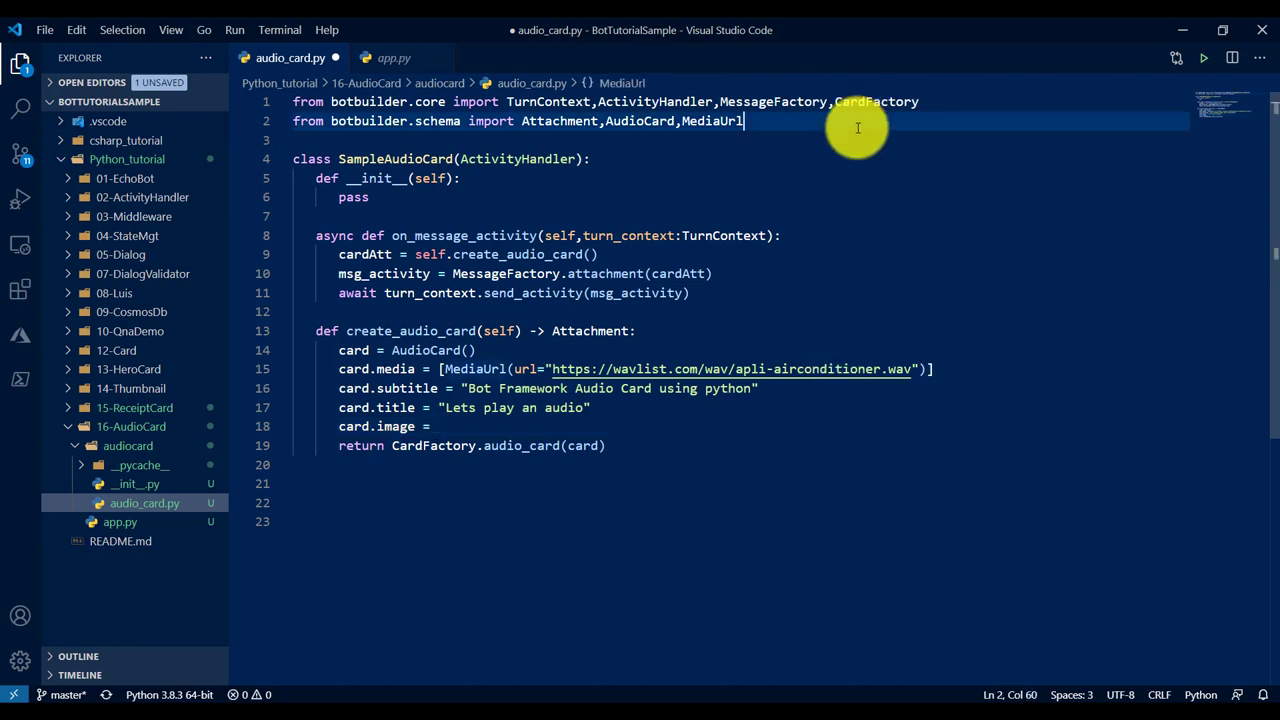
type(",th")
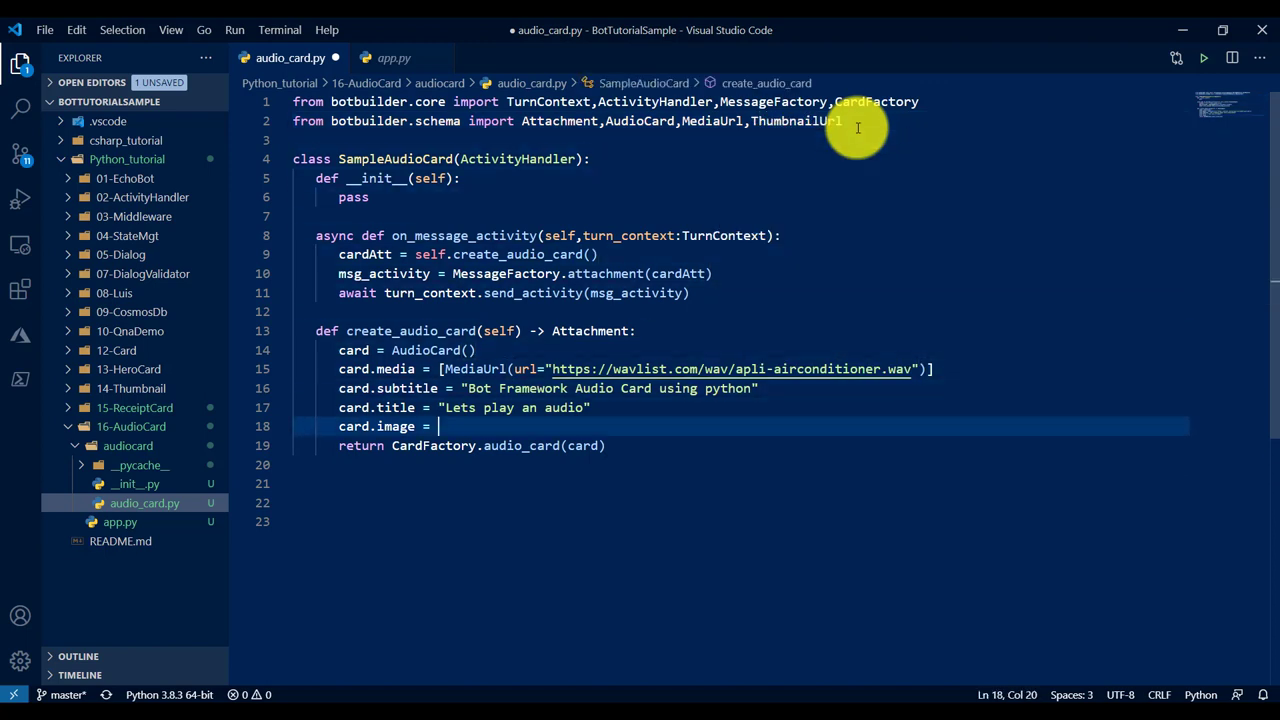
type("ThumbnailUrl")
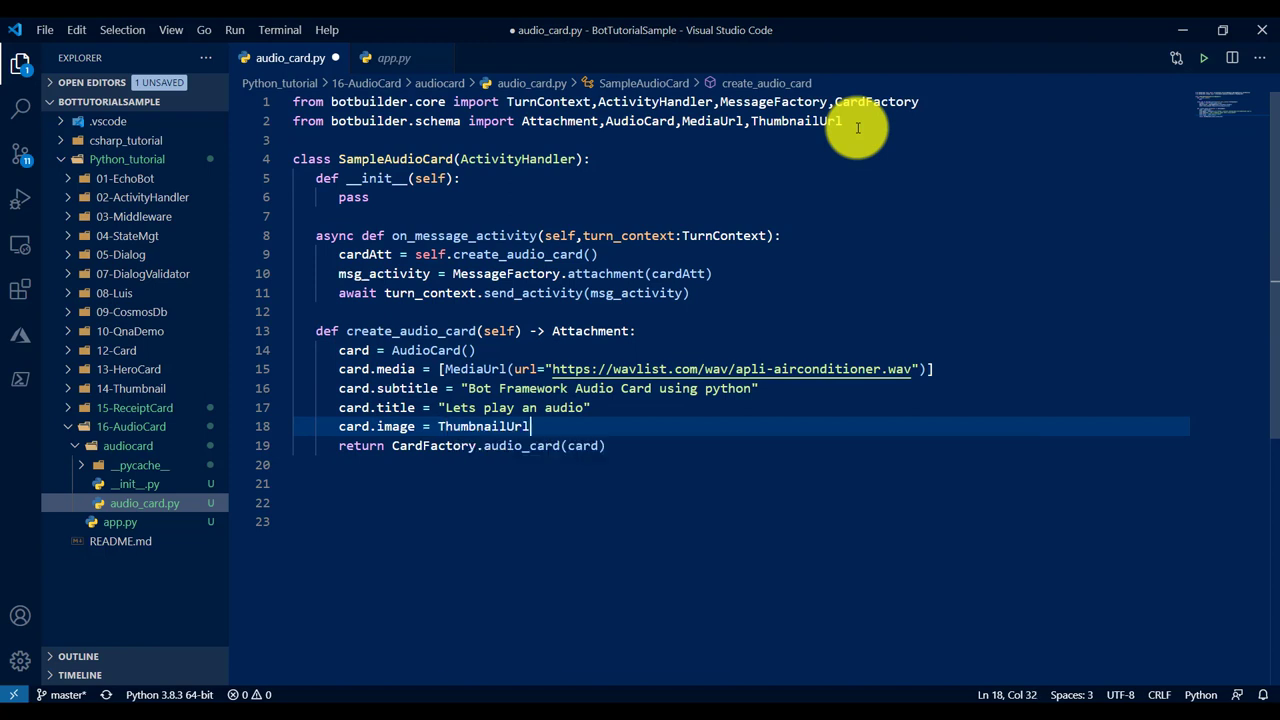
type("(")
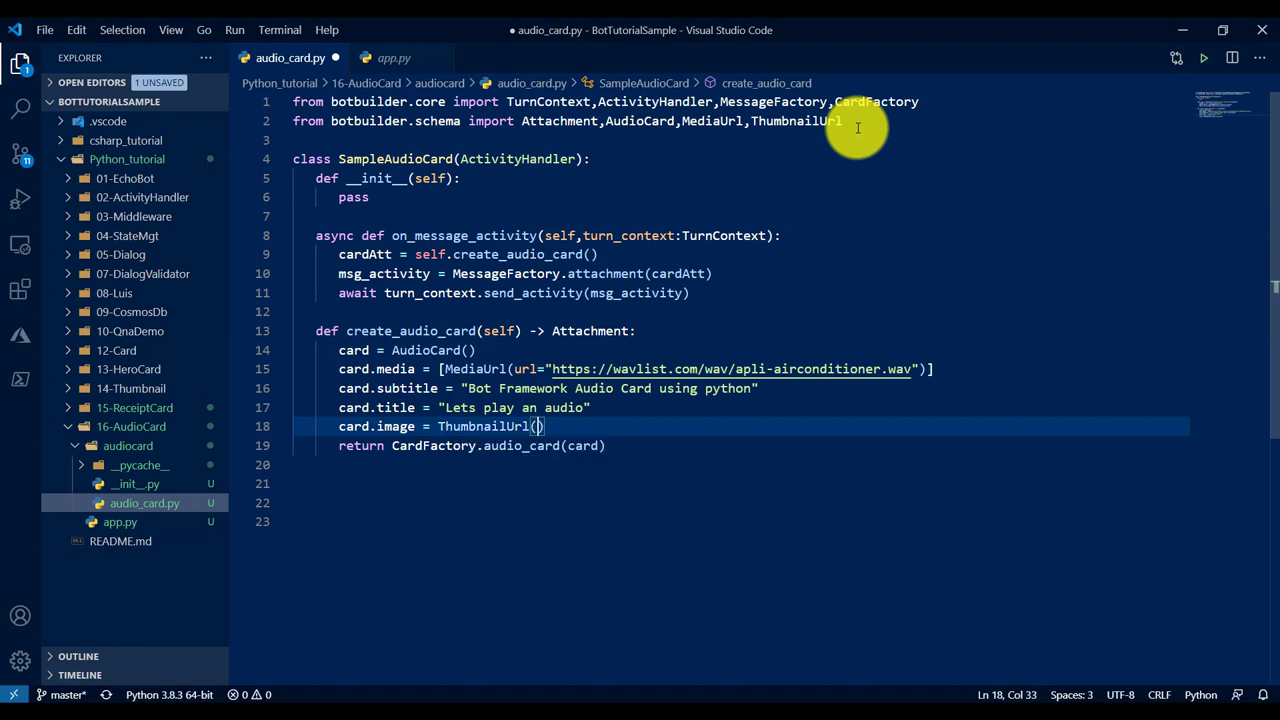
type("url=\"\"")
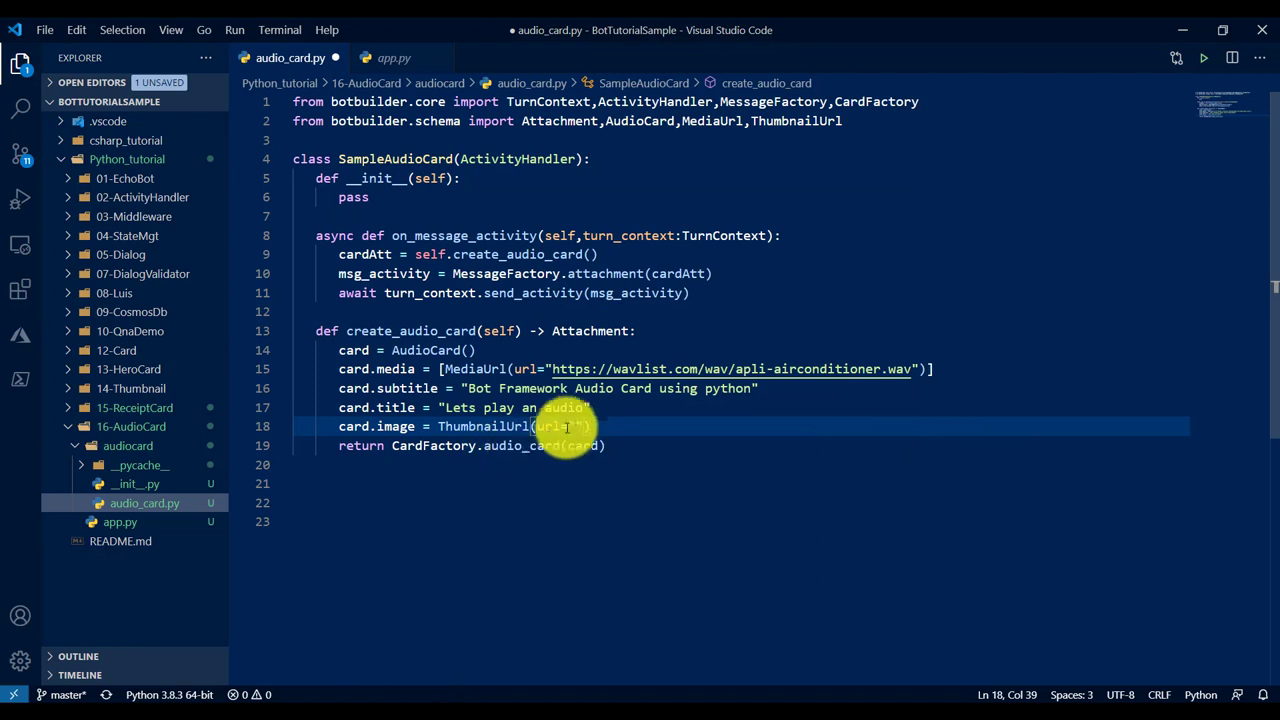
type("https://pypi.org/static/images/logo-small.6eef541e.svg")
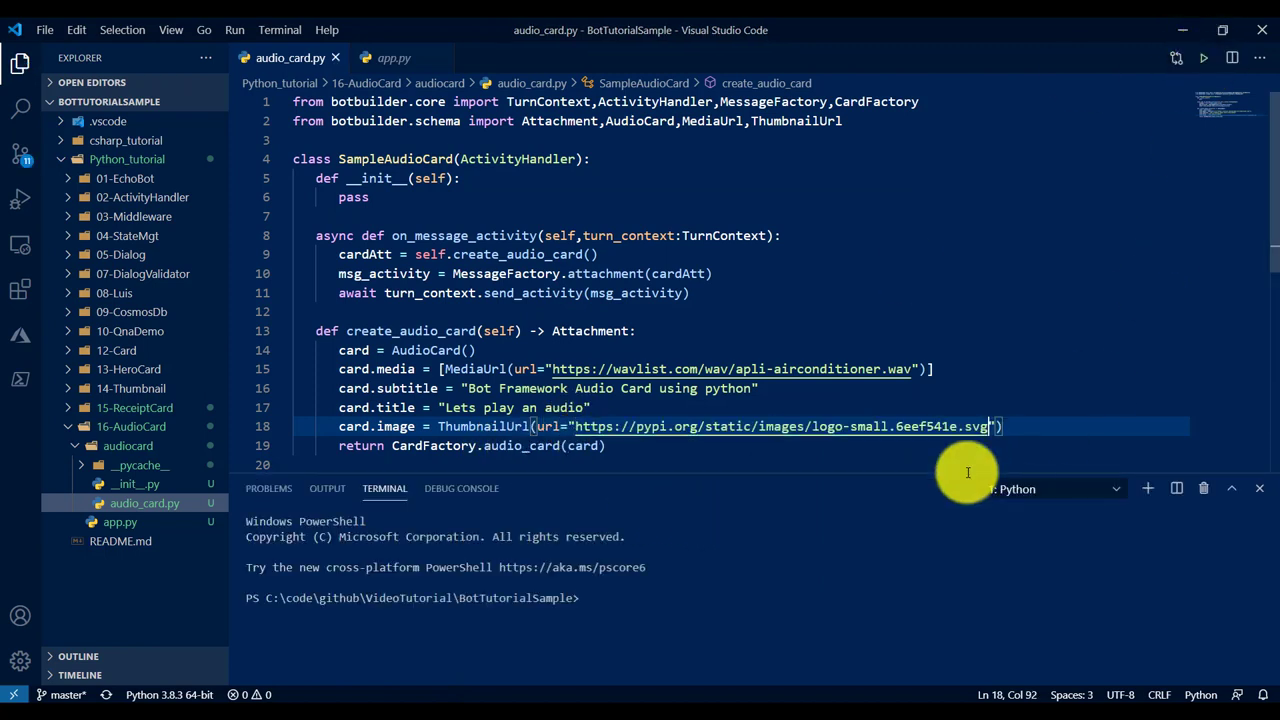
left_click(395, 57)
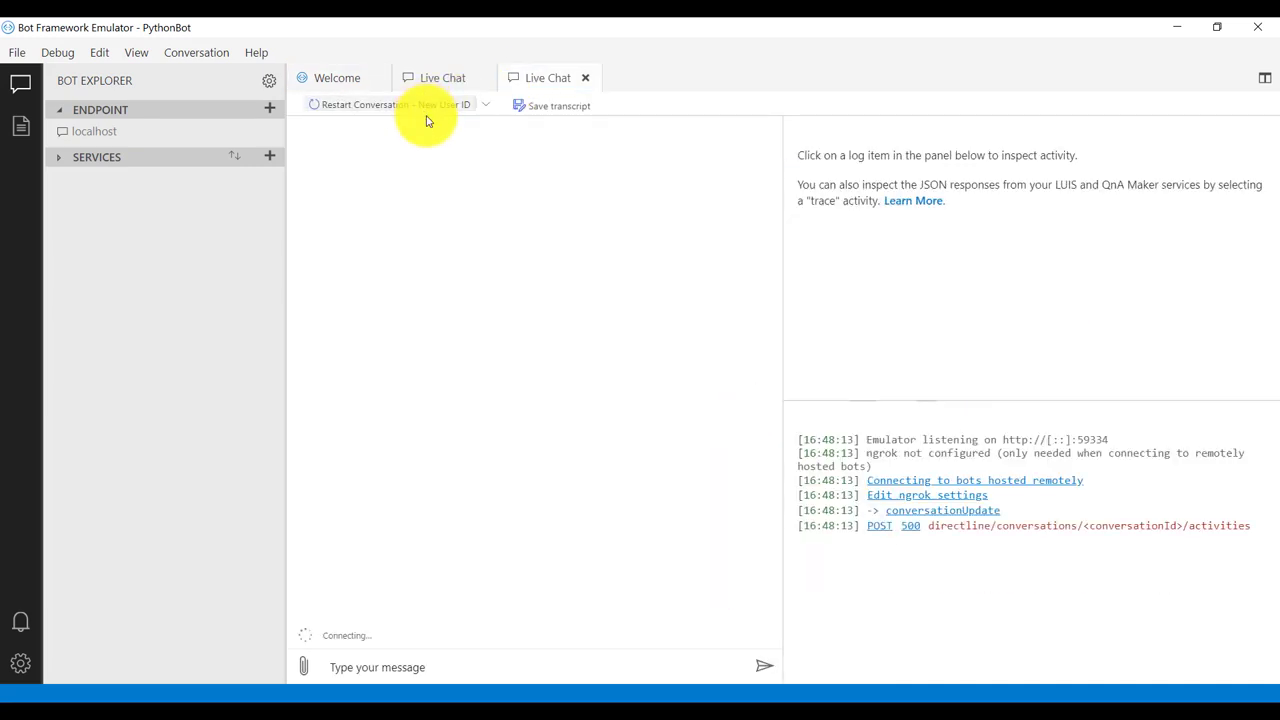
Step: Restart the conversation, send 'hi', and expand attachments > 0 > content to see image.url
left_click(398, 666)
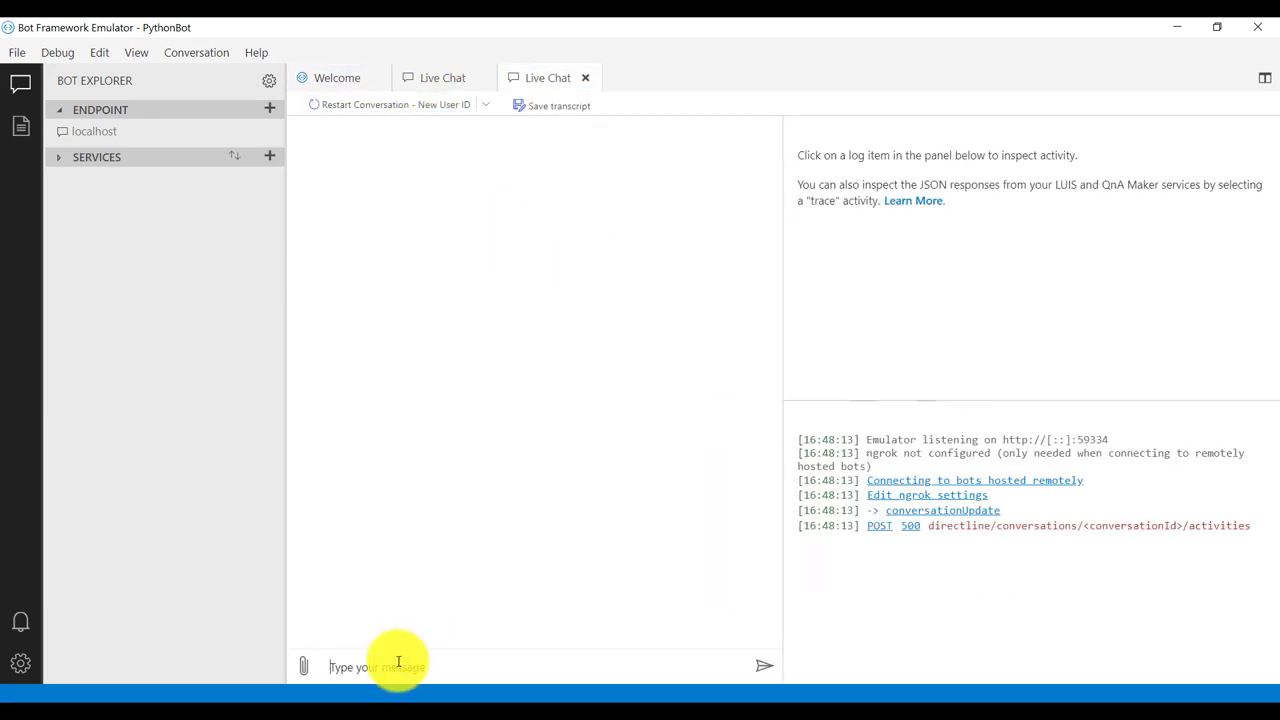
type("hi")
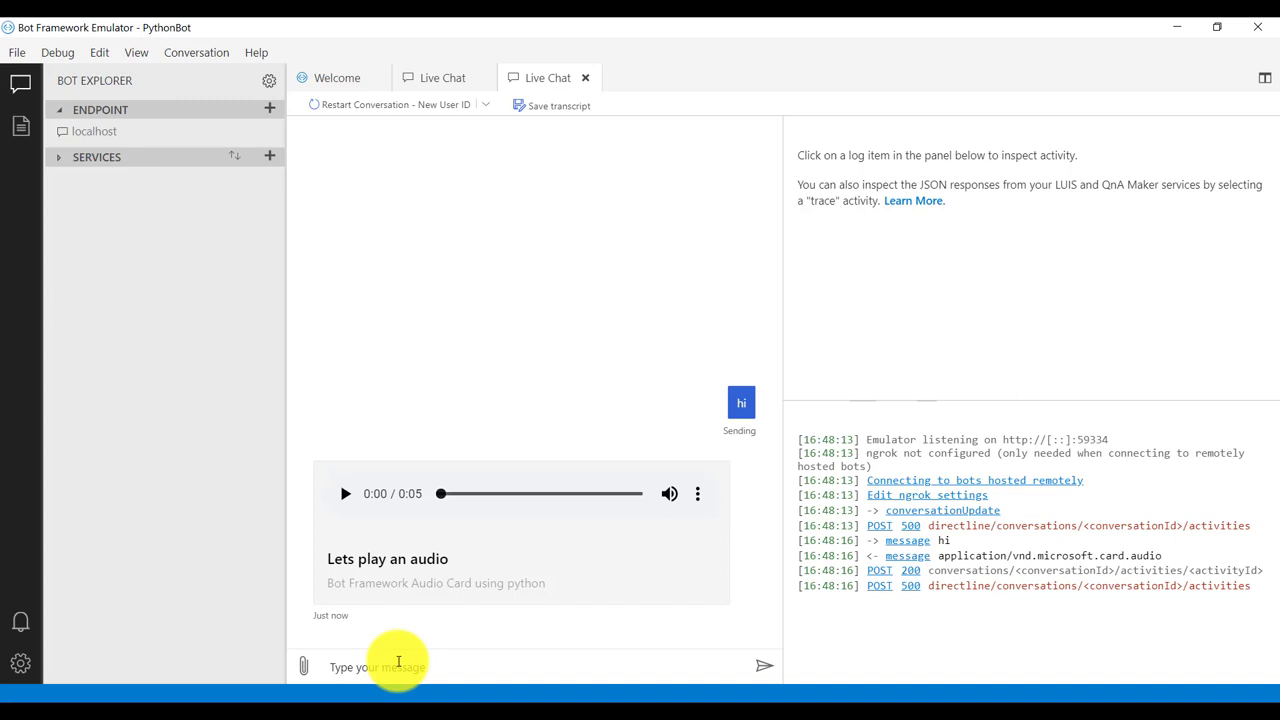
mouse_move(494, 466)
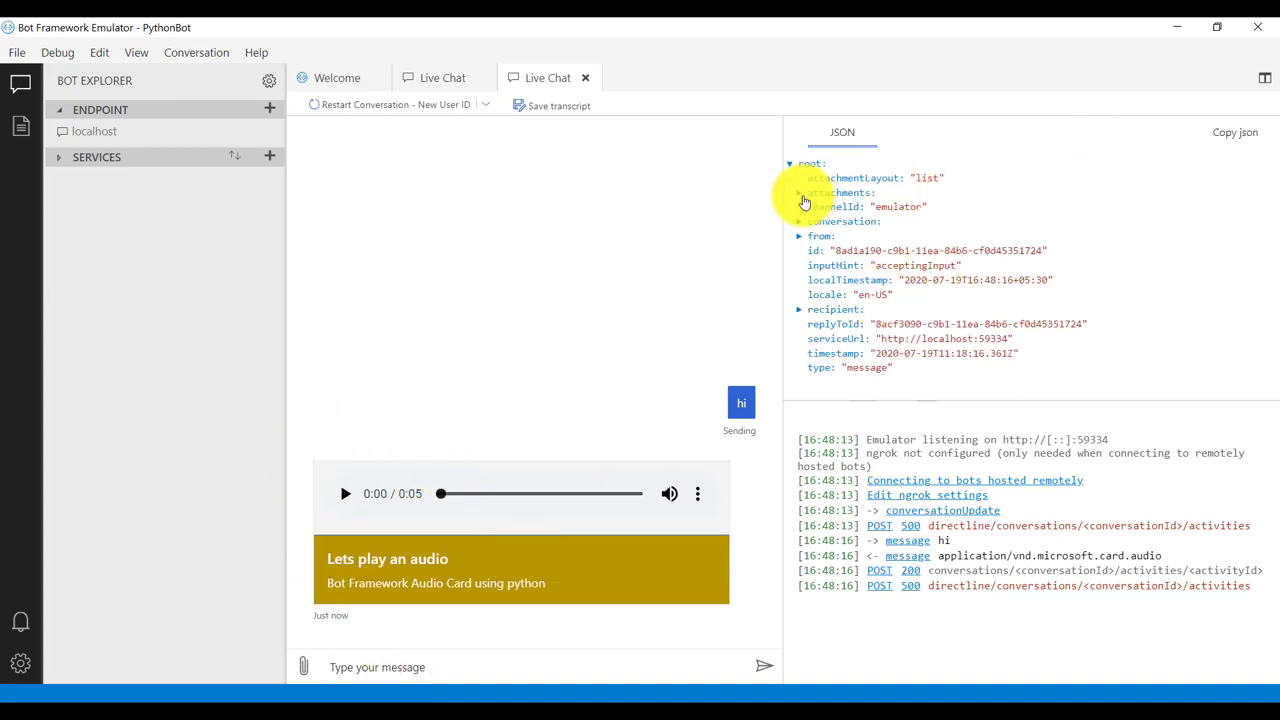
left_click(800, 192)
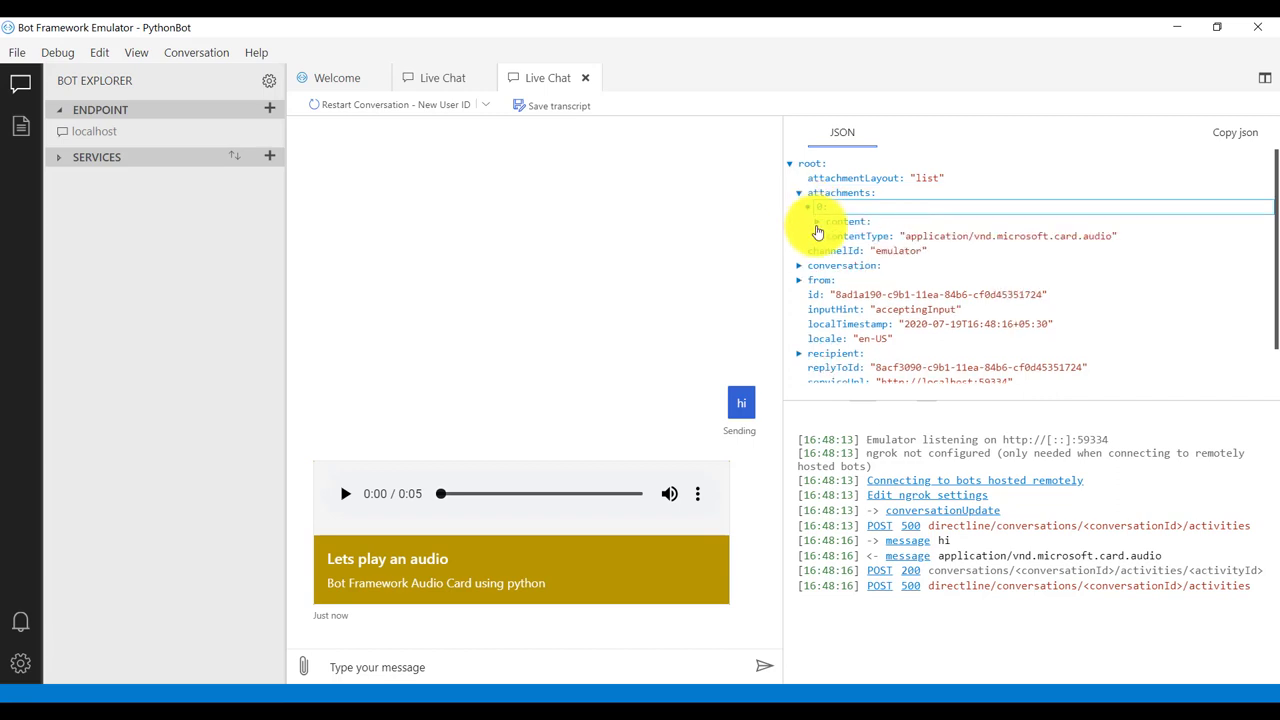
left_click(818, 221)
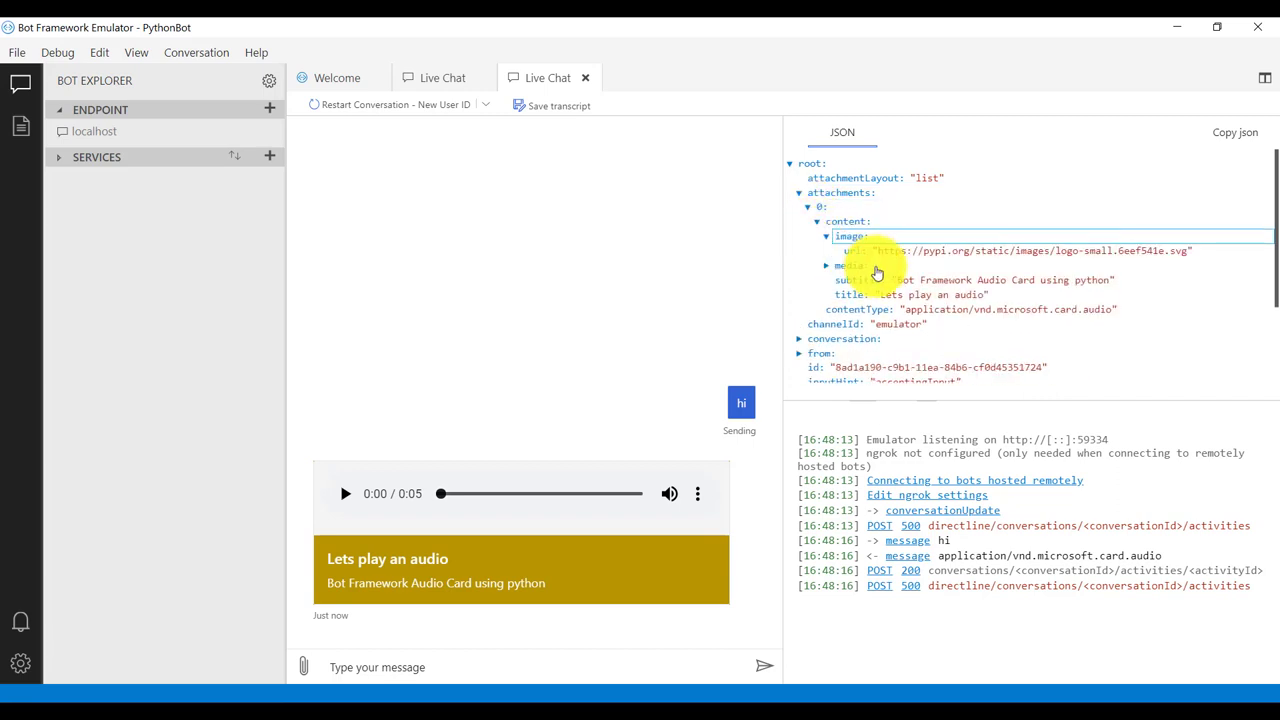